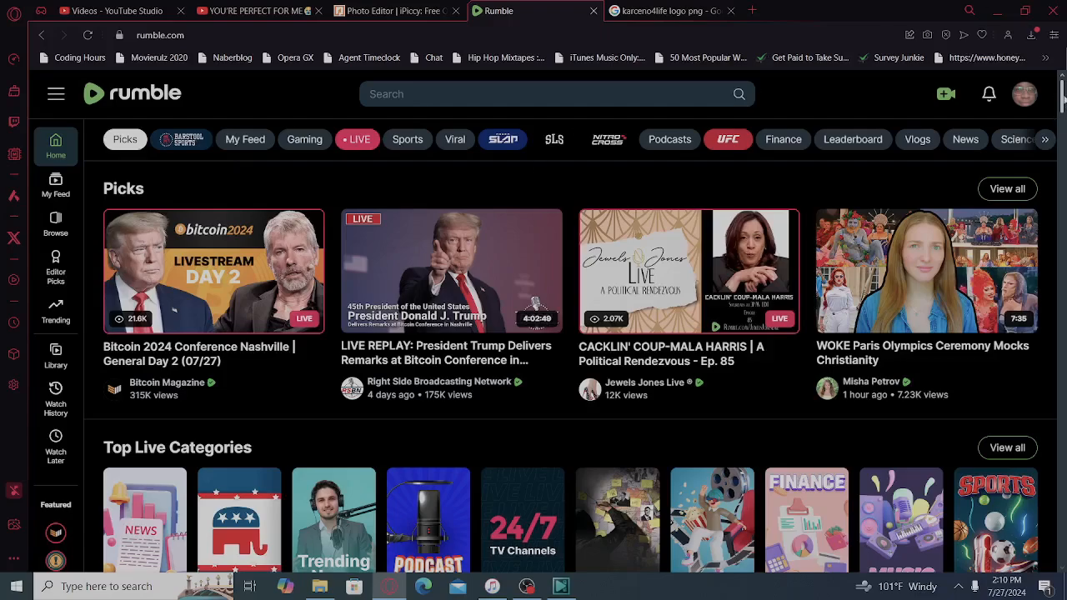
# Scroll down past Top Live Categories and Continue Watching until Barstool Sports and Recommended Creators show
pyautogui.scroll(-3)
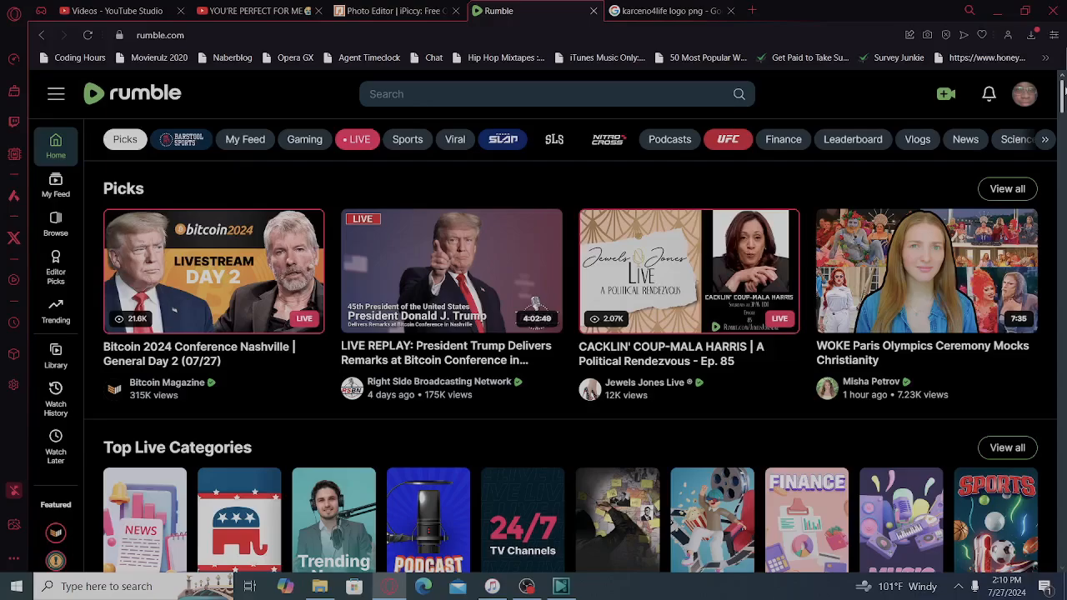
pyautogui.scroll(-3)
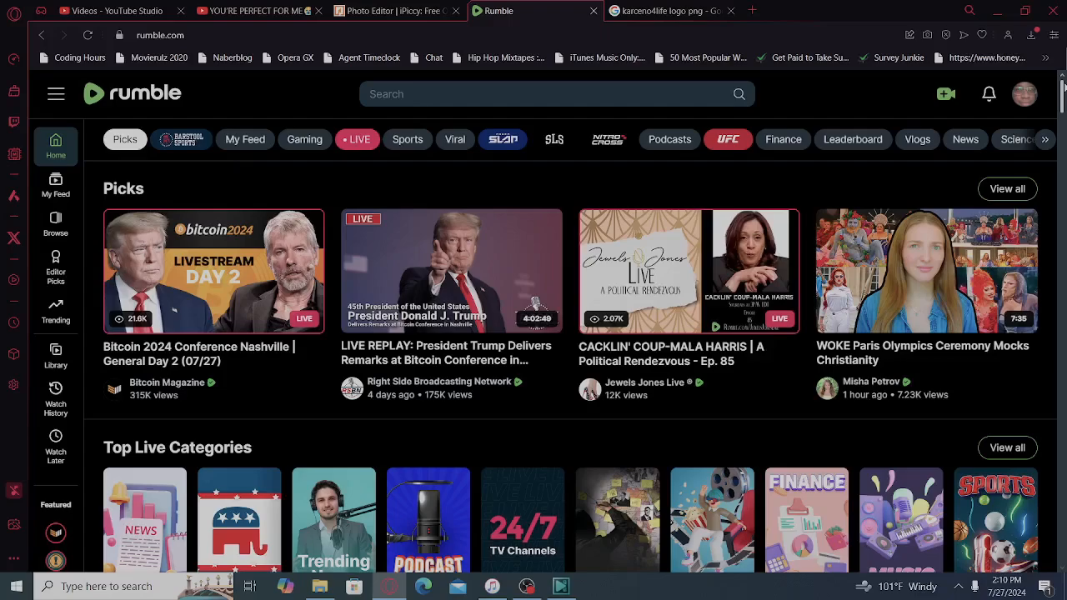
pyautogui.scroll(-3)
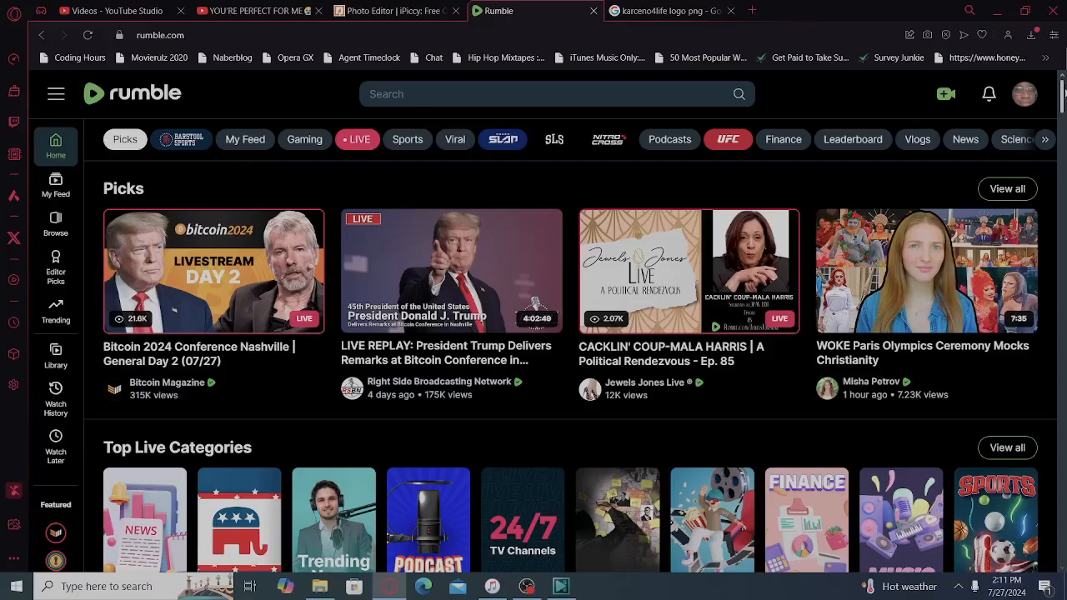
pyautogui.scroll(-3)
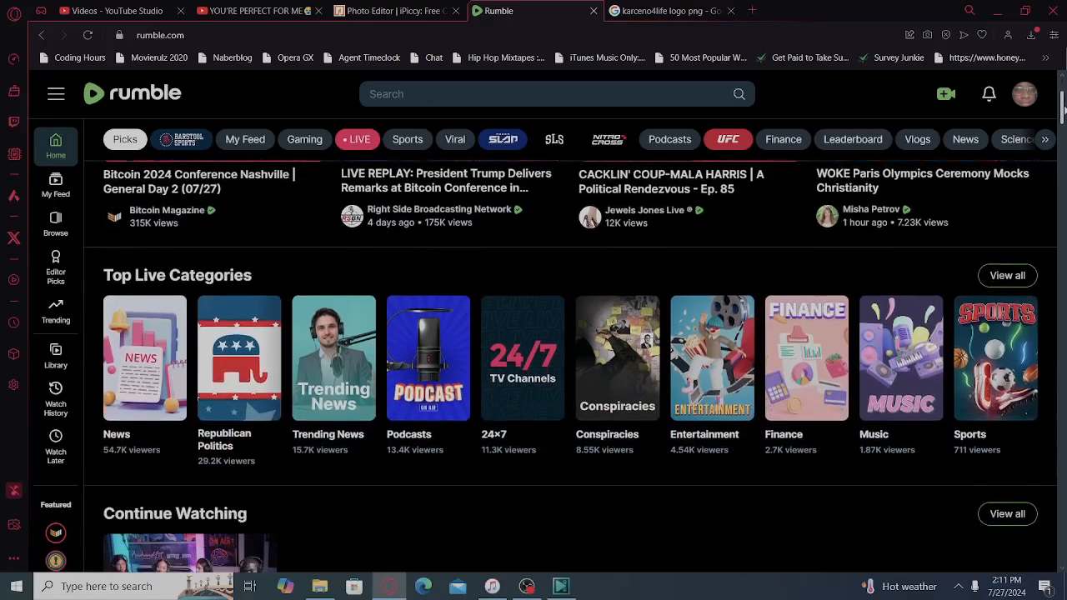
pyautogui.scroll(-3)
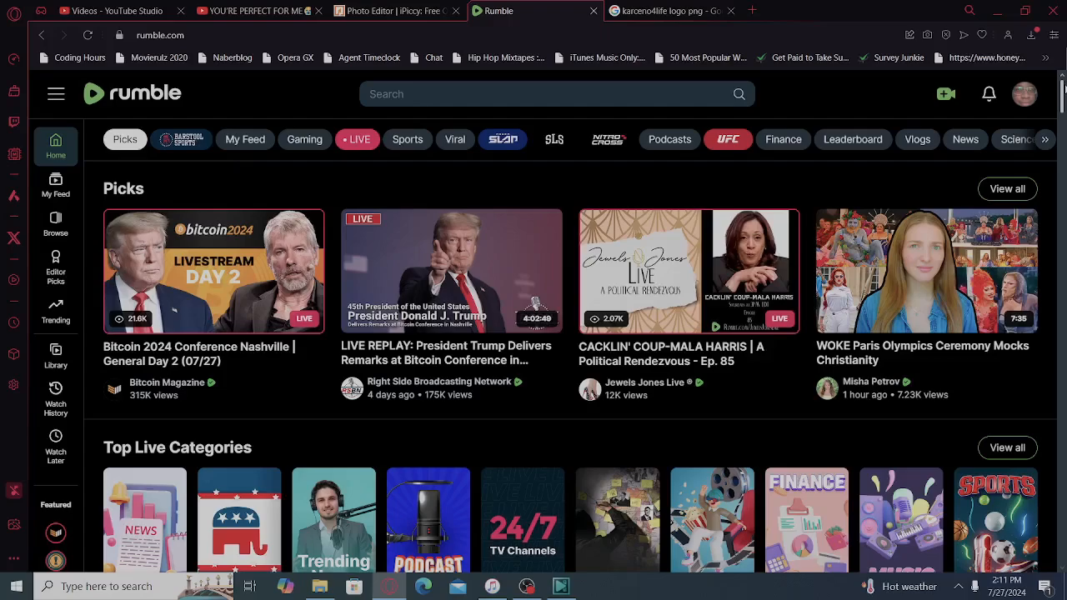
pyautogui.scroll(-3)
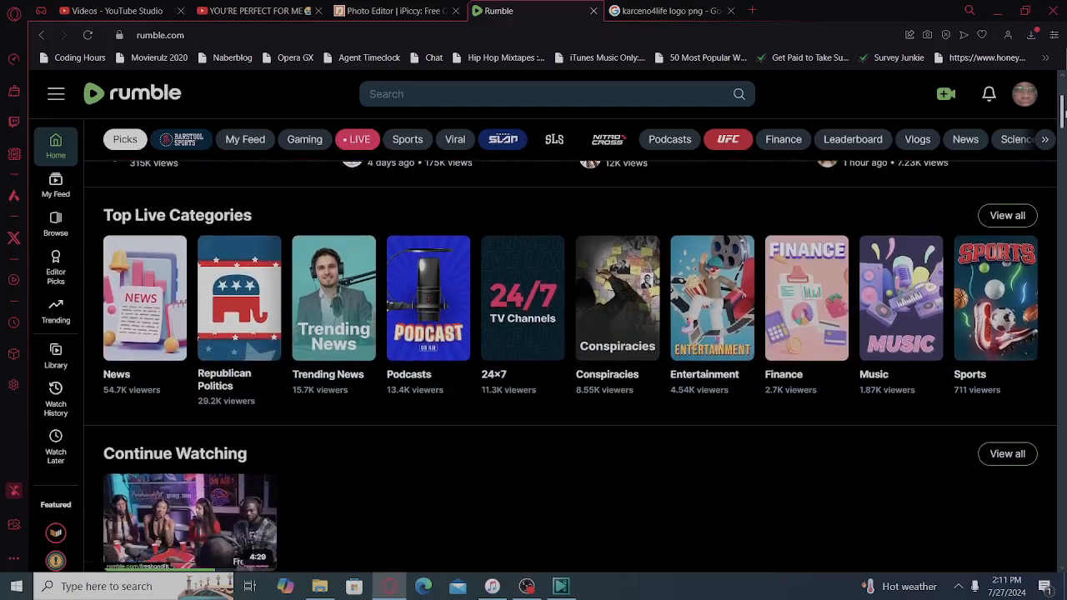
pyautogui.scroll(-3)
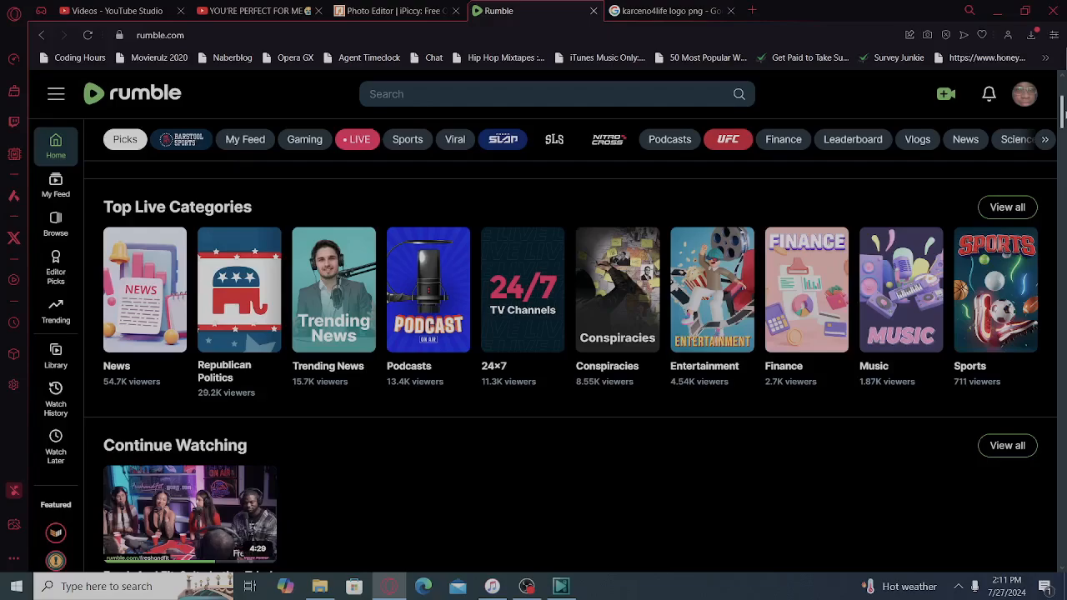
pyautogui.scroll(-3)
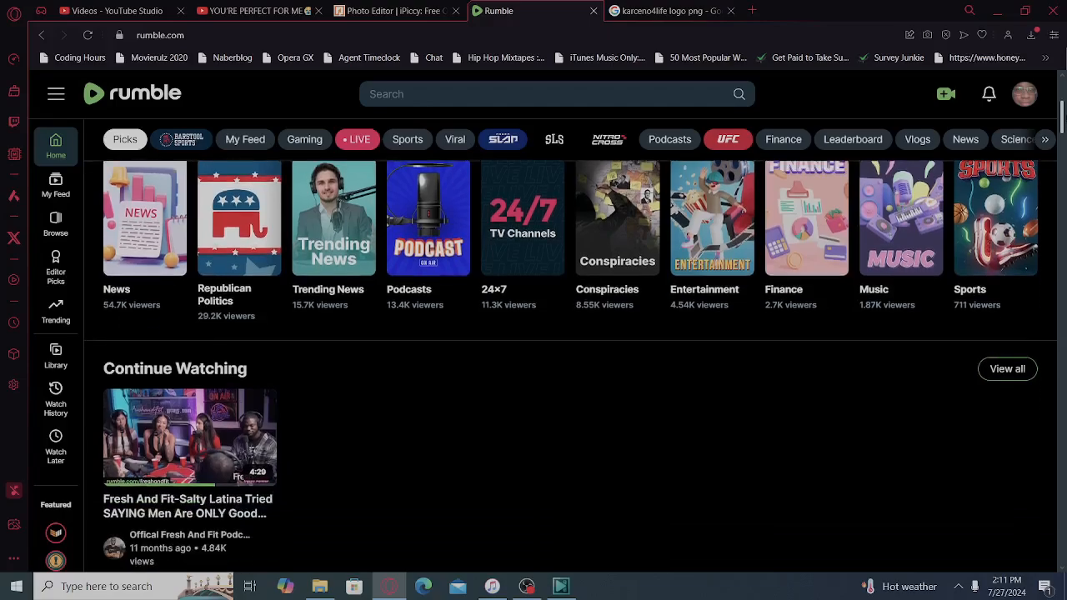
pyautogui.scroll(-3)
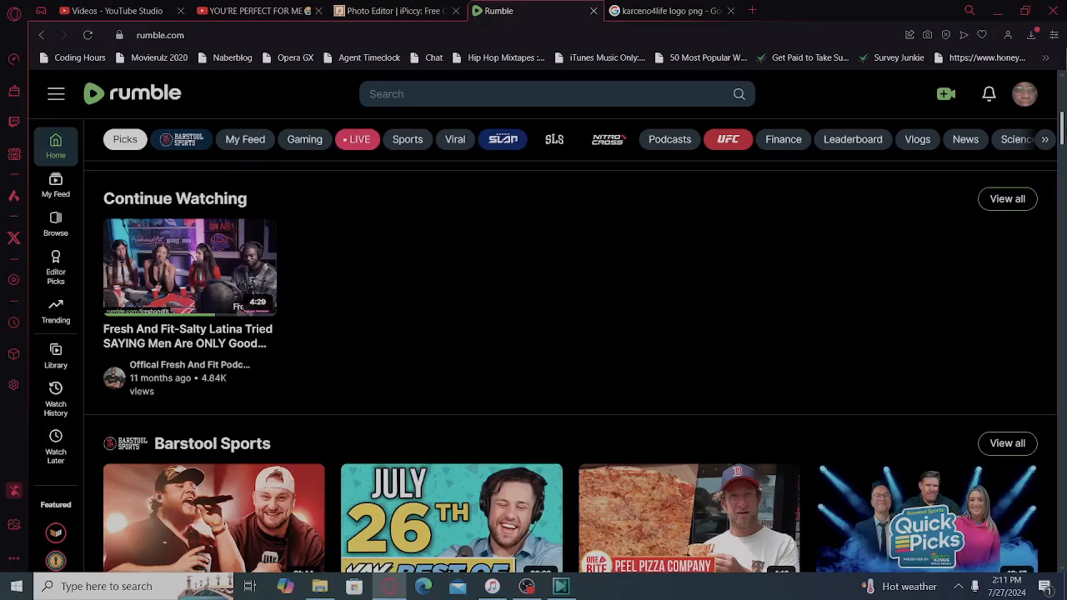
pyautogui.scroll(-3)
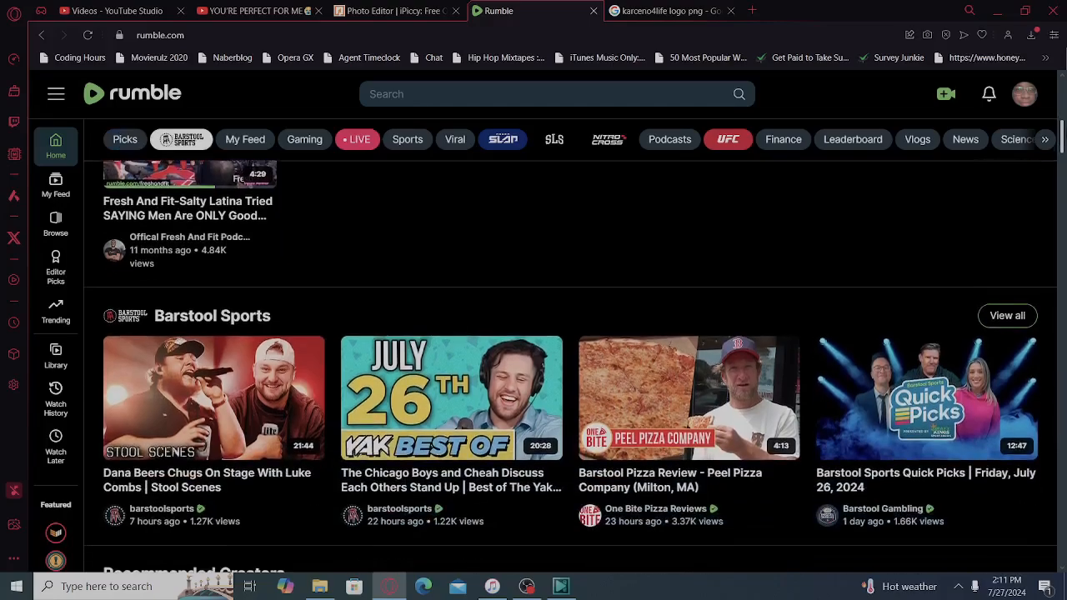
pyautogui.scroll(-3)
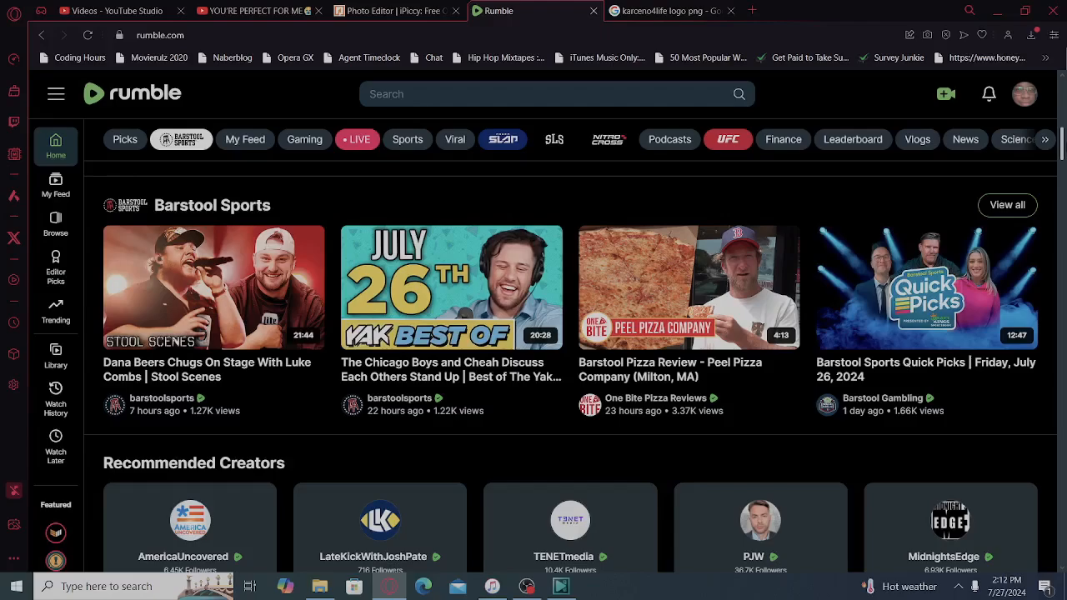
pyautogui.scroll(-3)
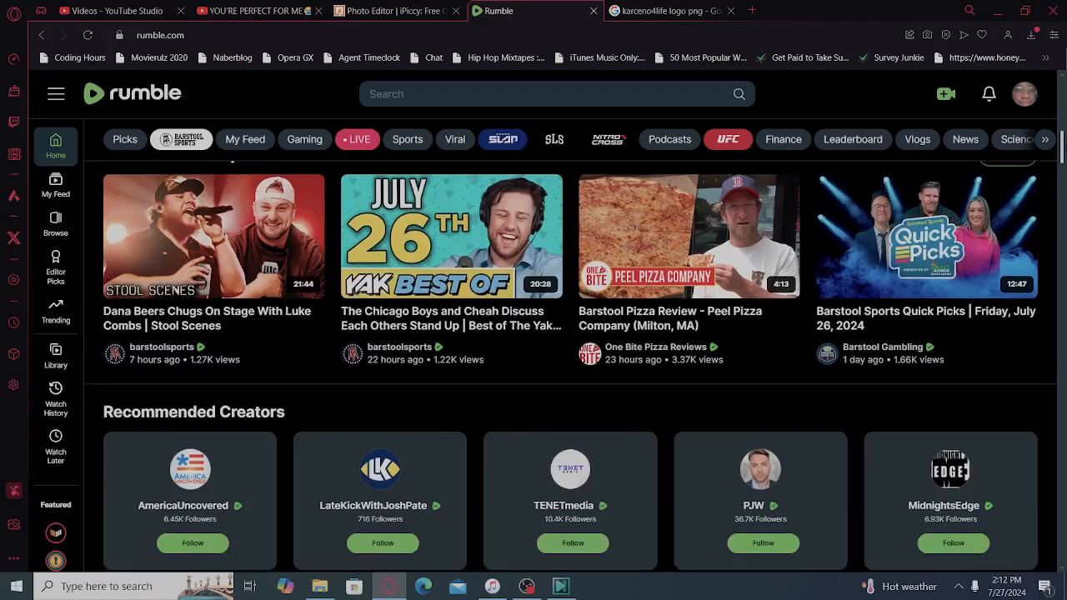
# Scroll down past Recommended Creators and the Gaming live streams until the Live section appears
pyautogui.scroll(-3)
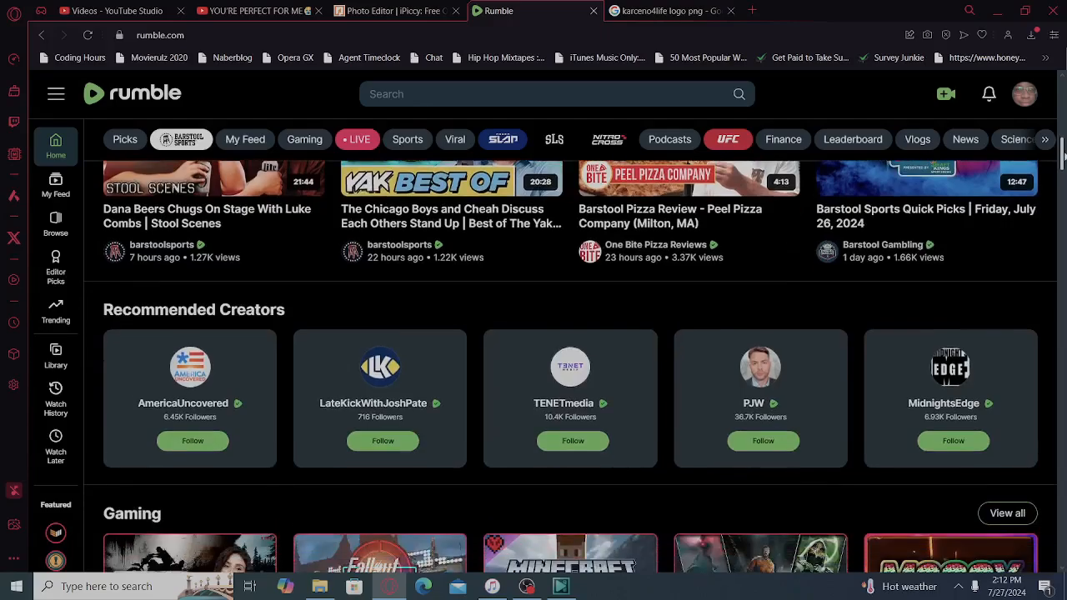
pyautogui.scroll(-3)
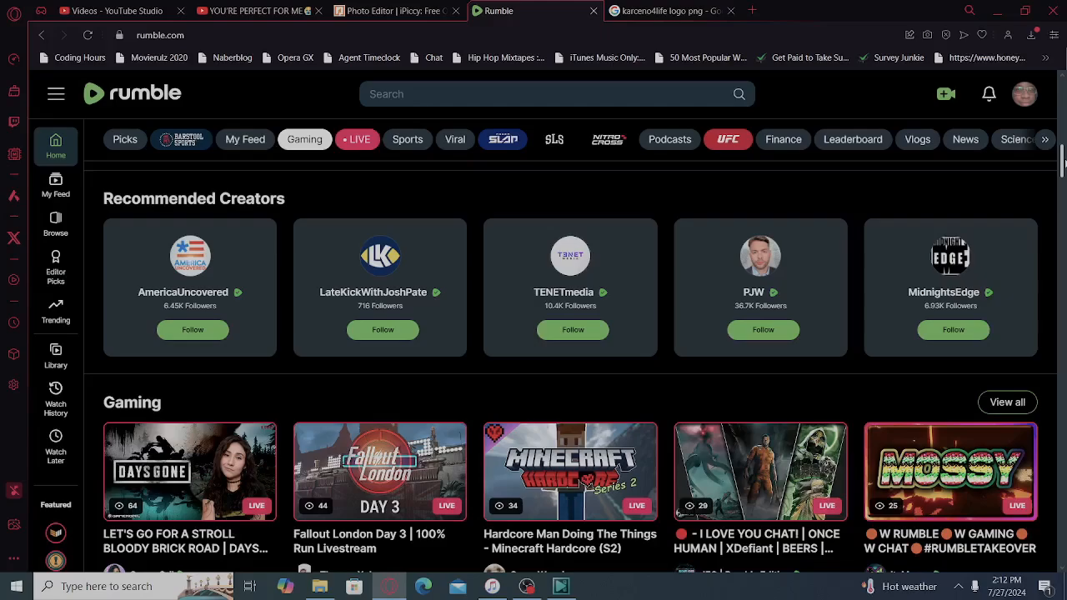
pyautogui.scroll(-3)
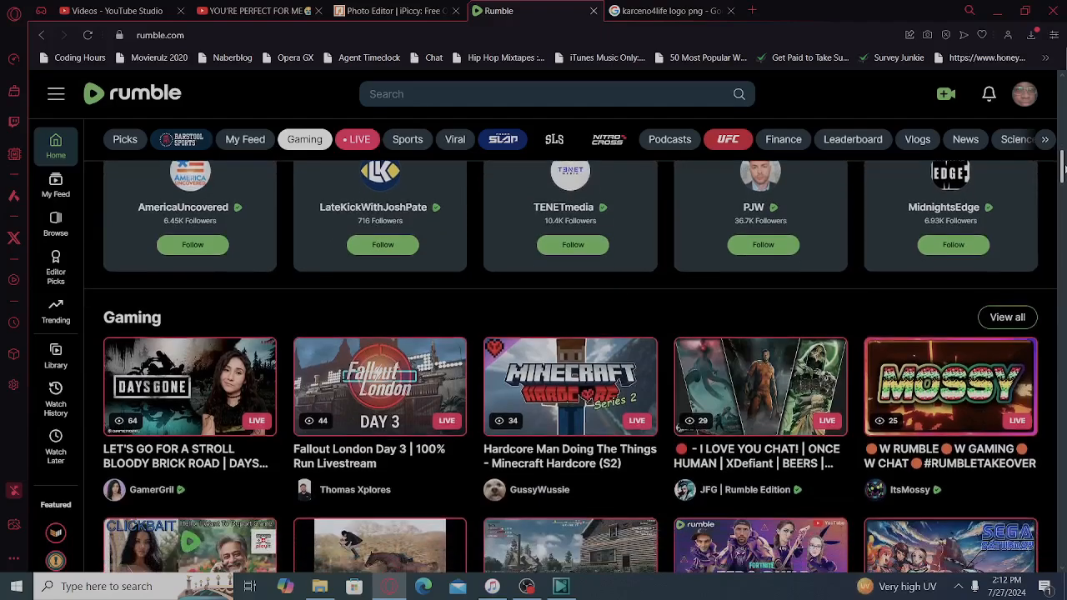
pyautogui.scroll(-3)
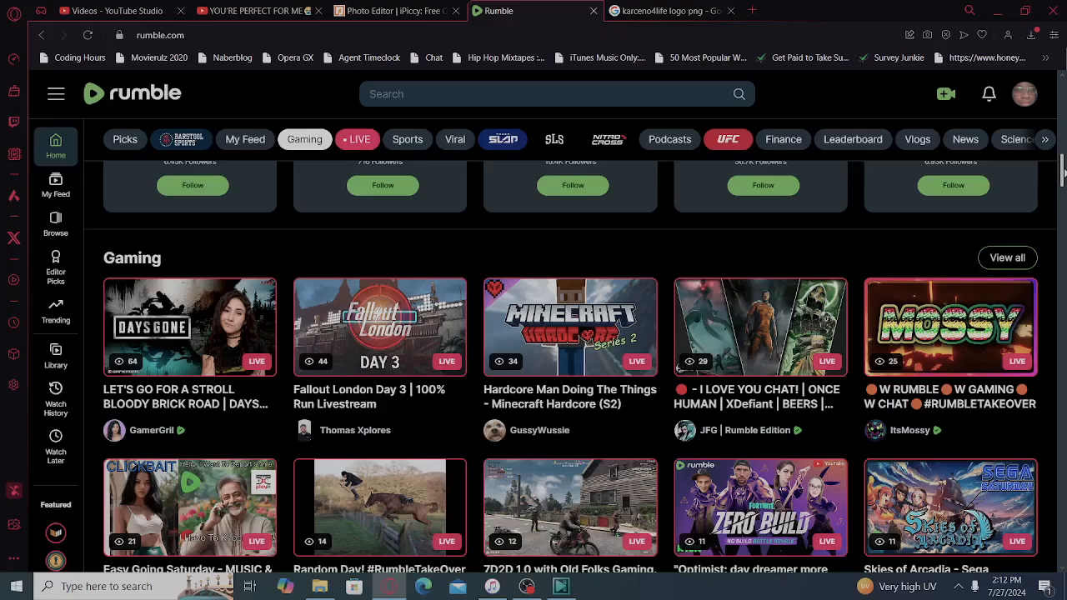
pyautogui.scroll(-3)
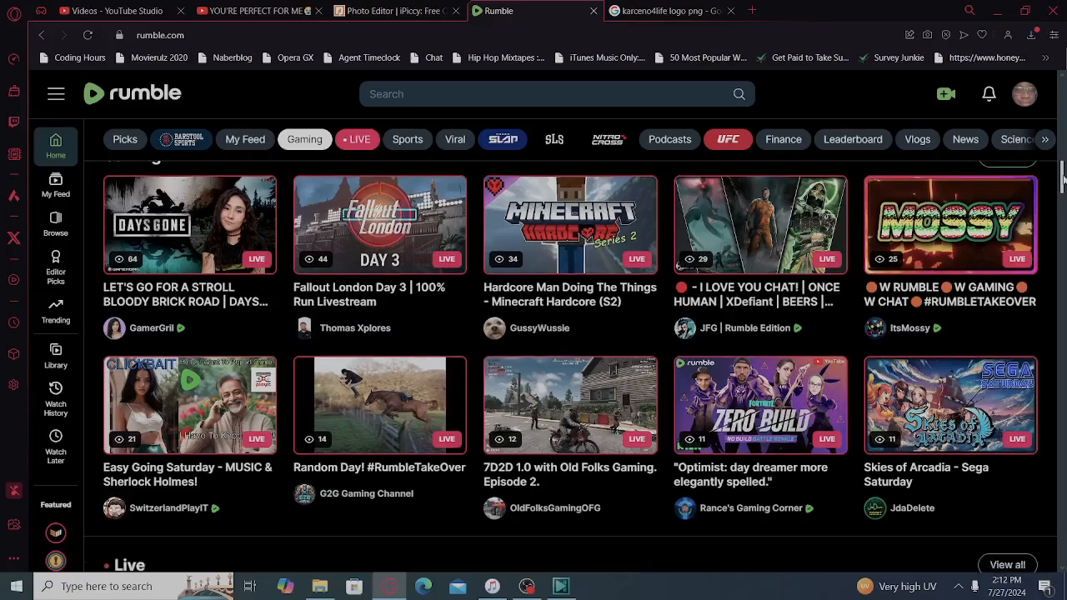
pyautogui.scroll(-3)
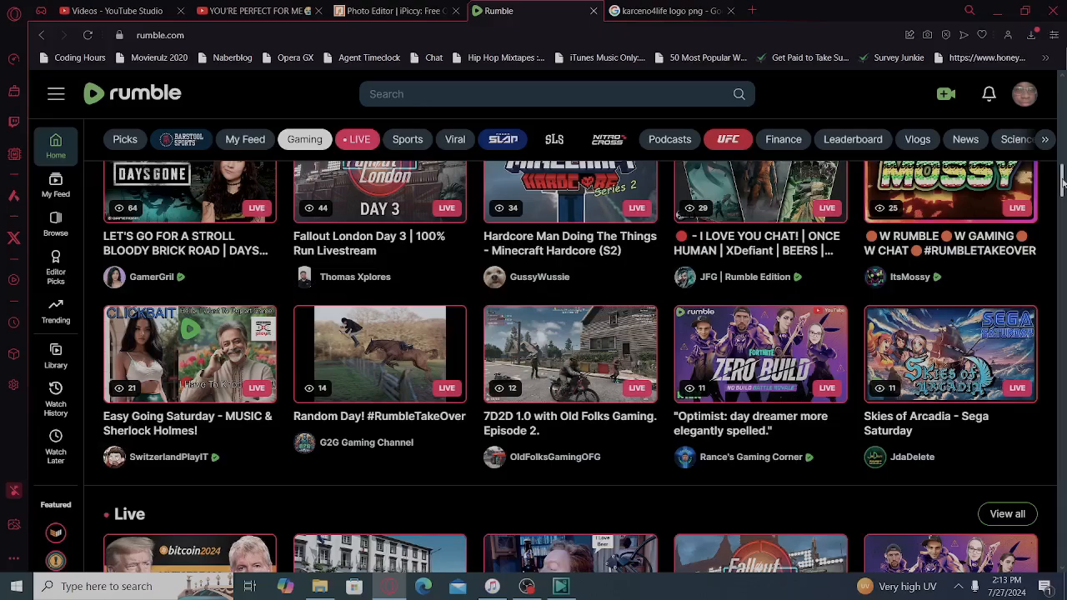
pyautogui.scroll(-3)
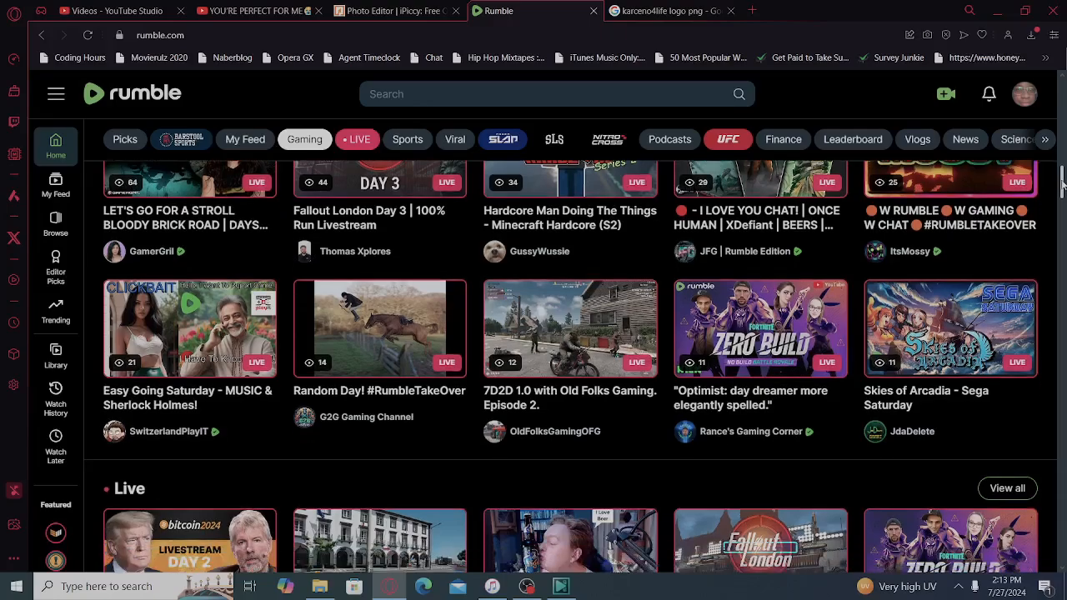
pyautogui.scroll(-3)
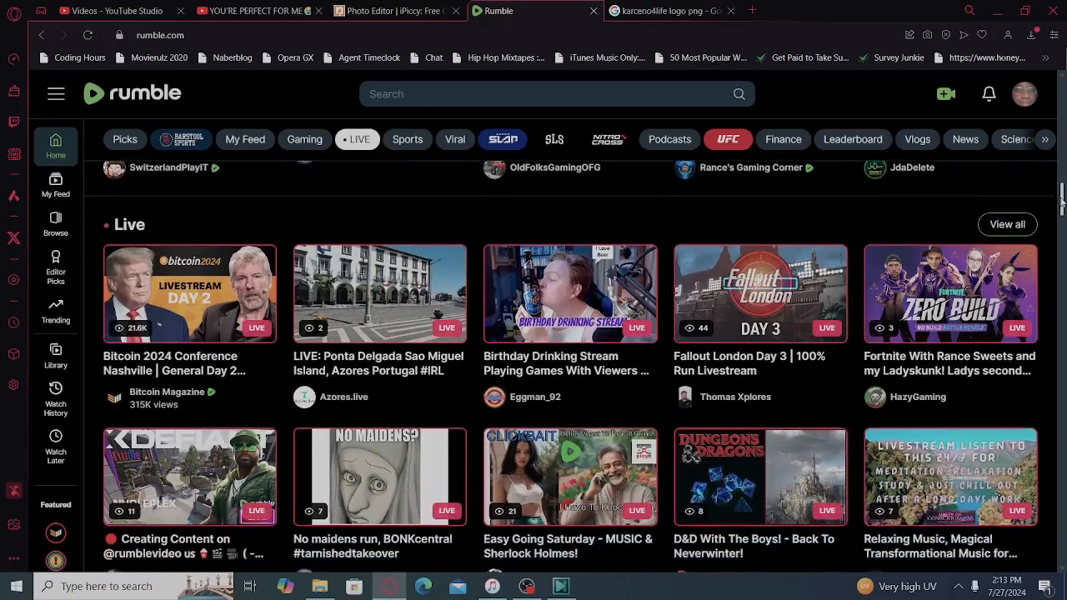
# Scroll down through Featured Playlists and the Sports videos until the Viral section comes into view
pyautogui.scroll(-3)
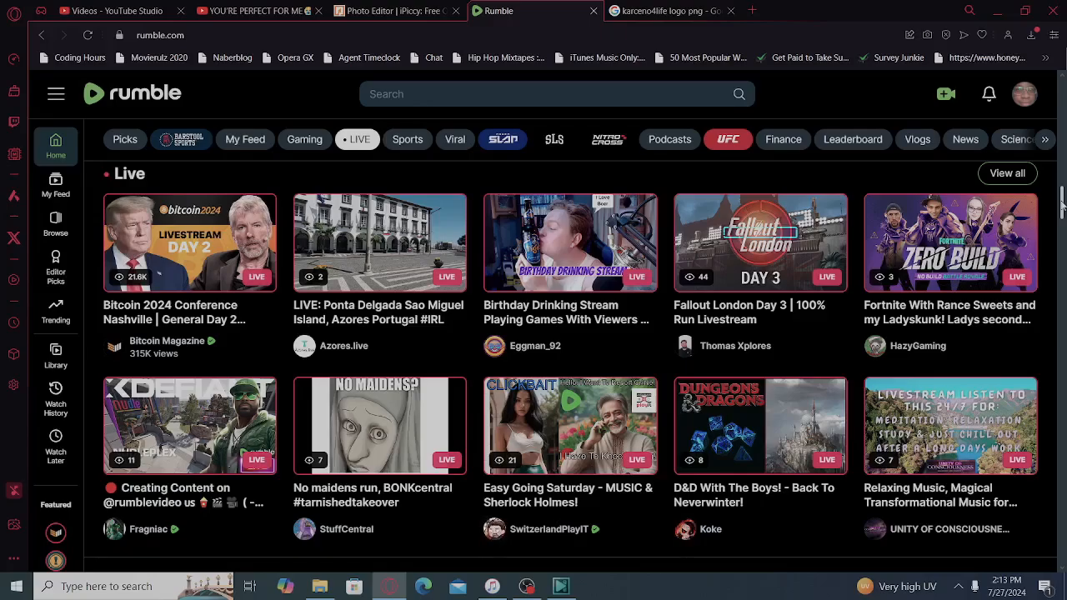
pyautogui.scroll(-3)
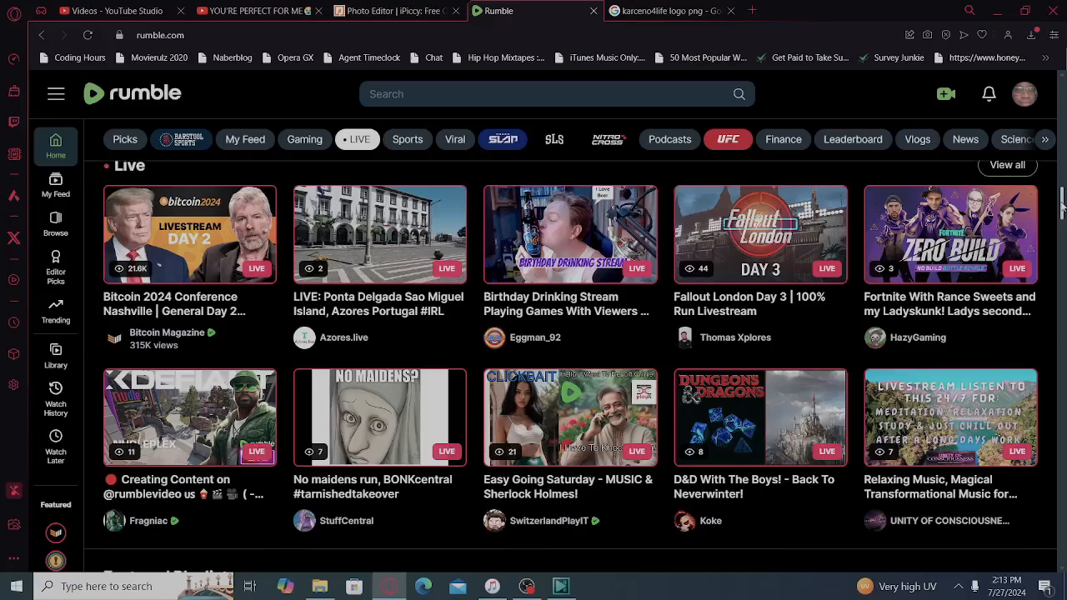
pyautogui.scroll(-3)
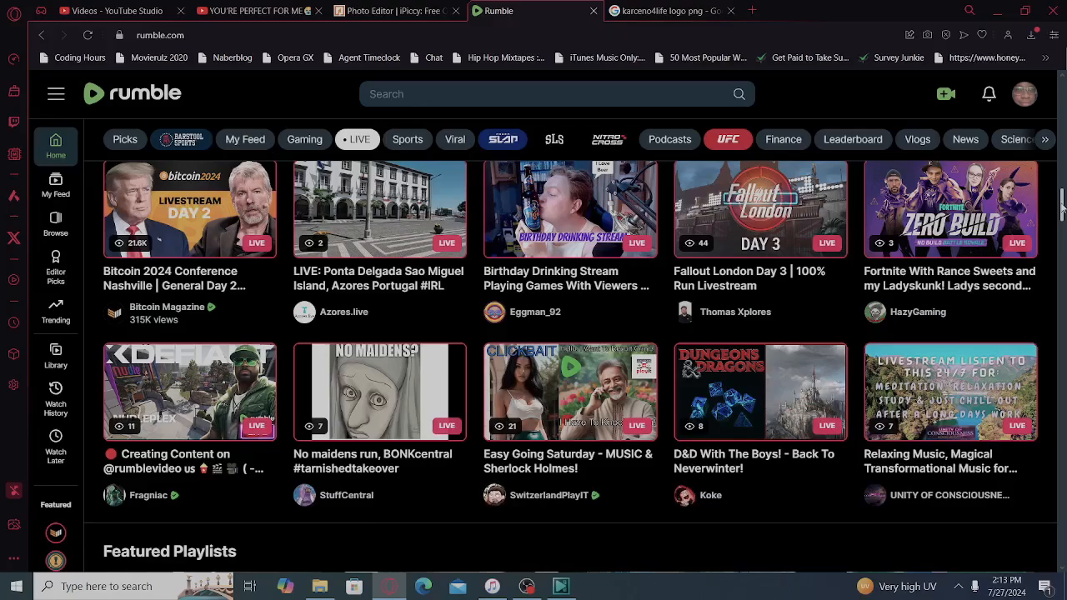
pyautogui.scroll(-3)
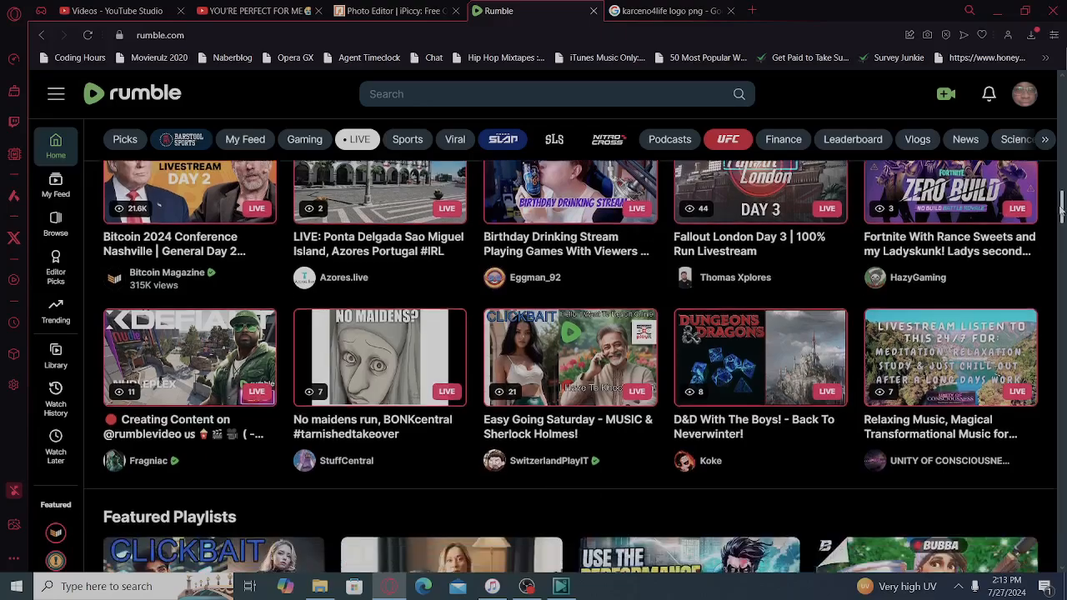
pyautogui.scroll(-3)
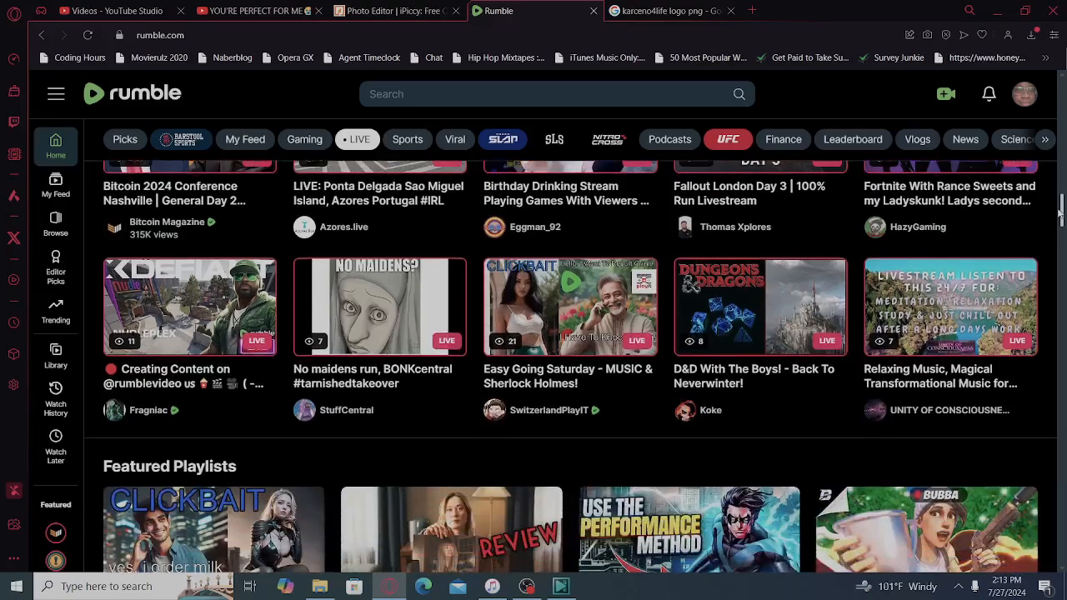
pyautogui.scroll(-3)
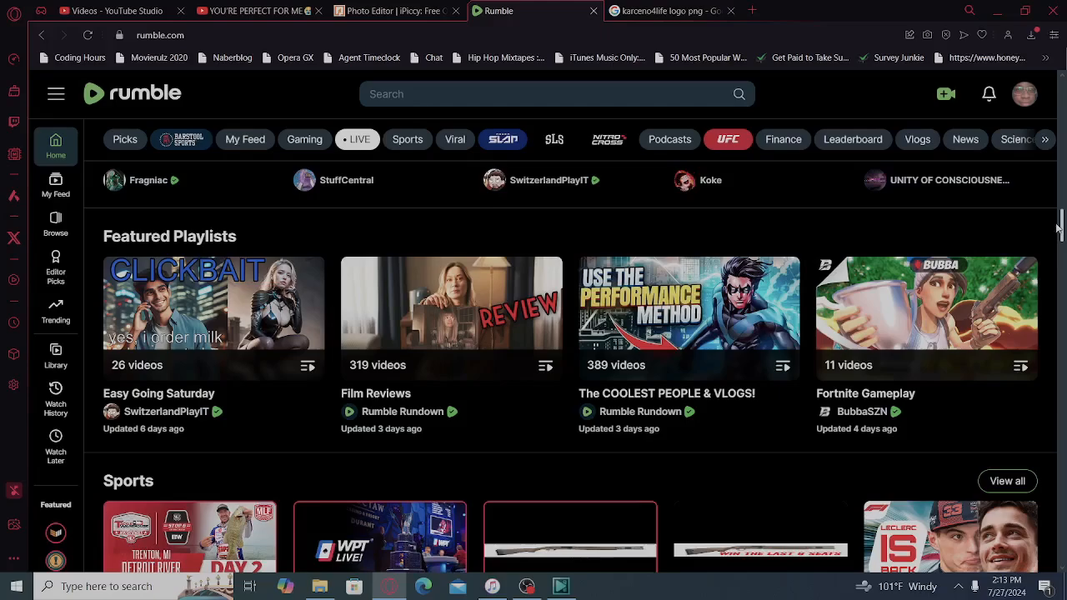
pyautogui.scroll(-3)
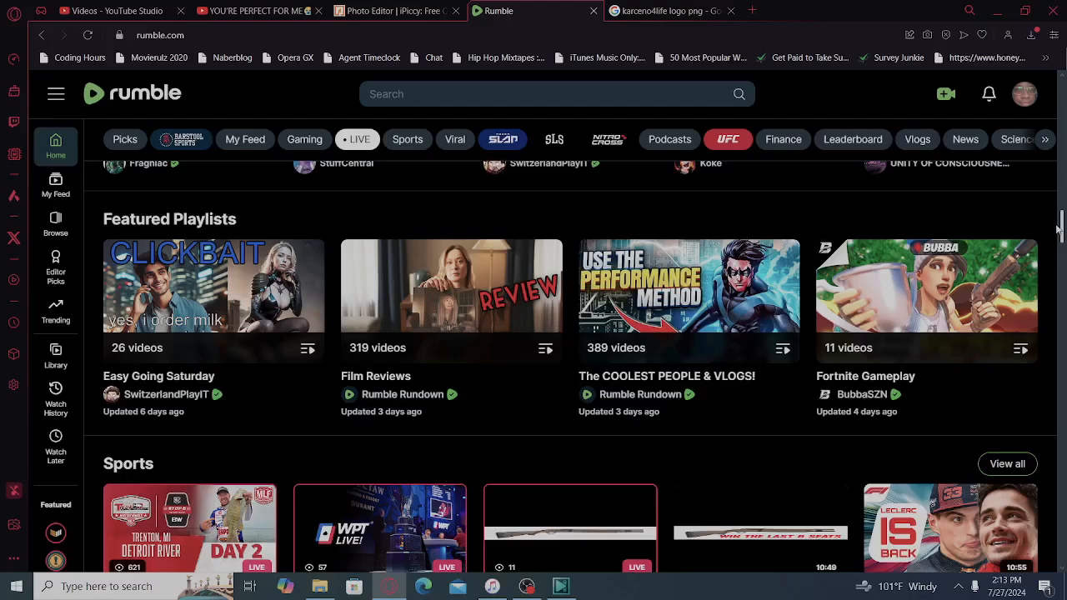
pyautogui.scroll(-3)
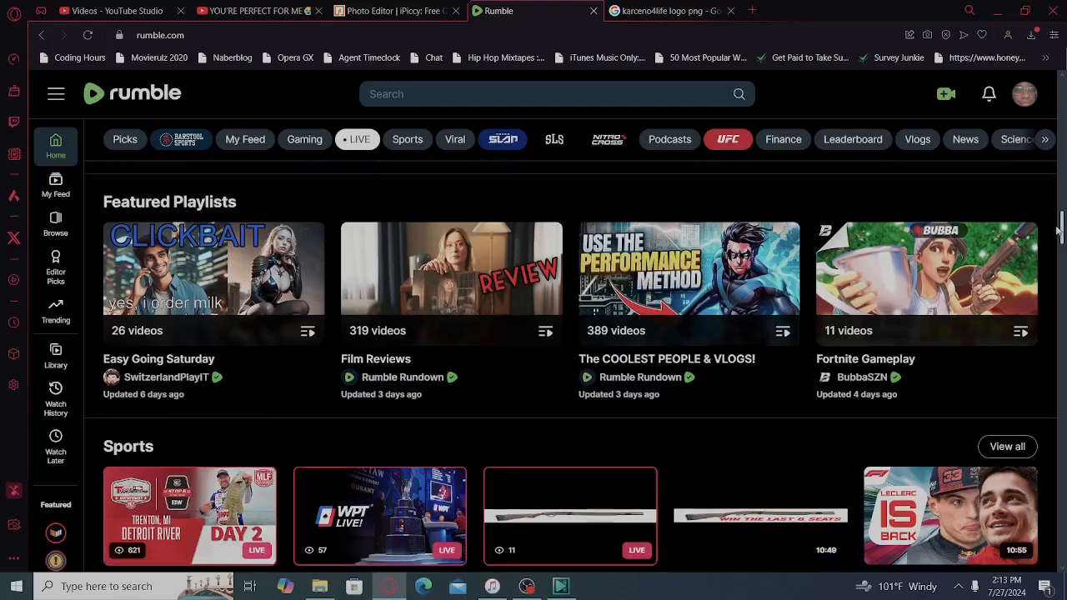
pyautogui.scroll(-3)
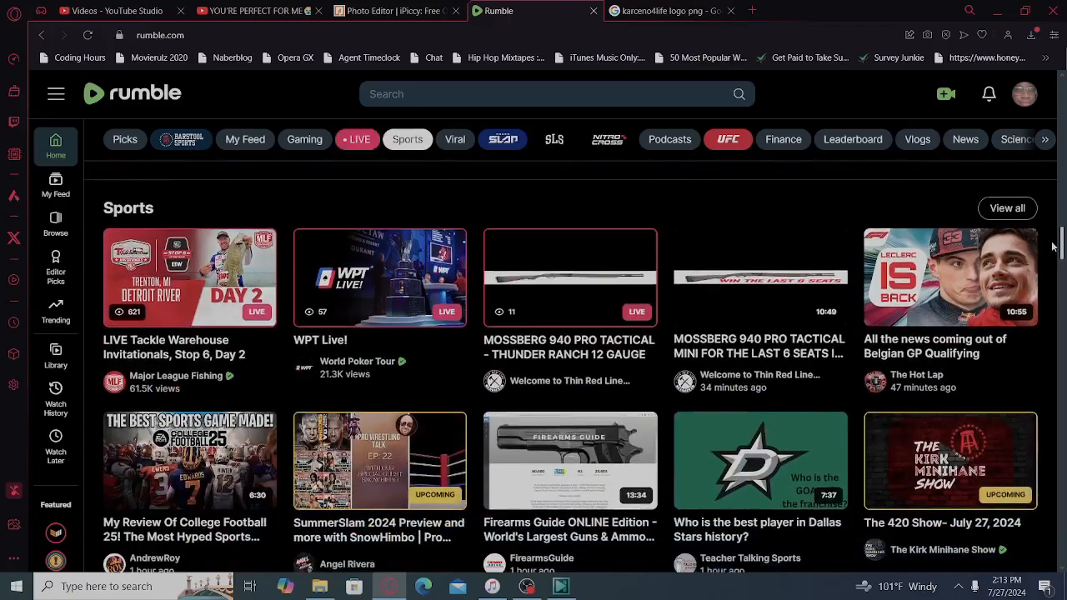
pyautogui.scroll(-3)
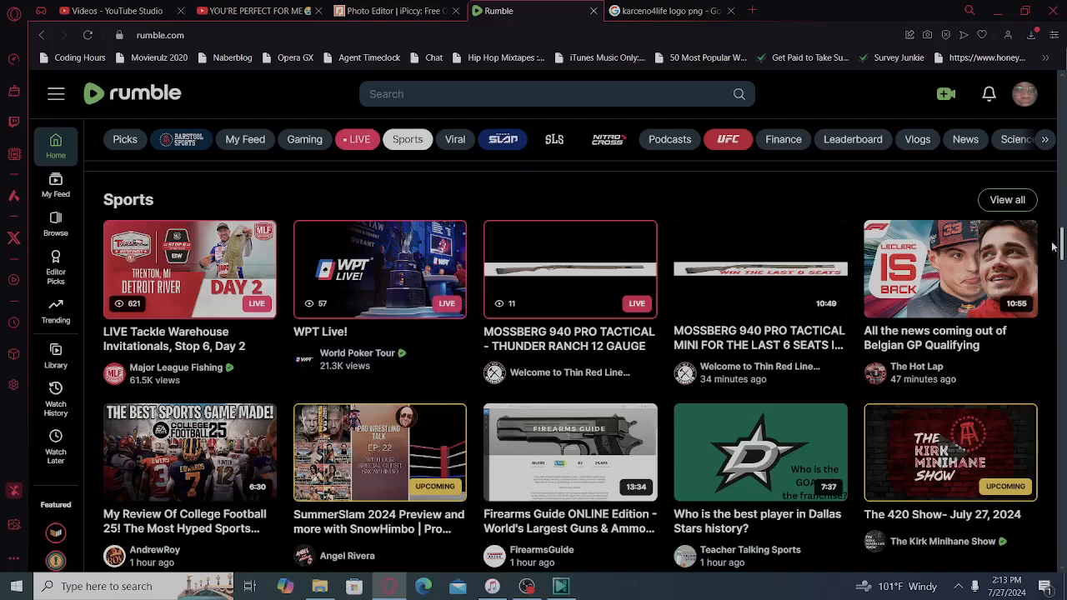
pyautogui.scroll(-3)
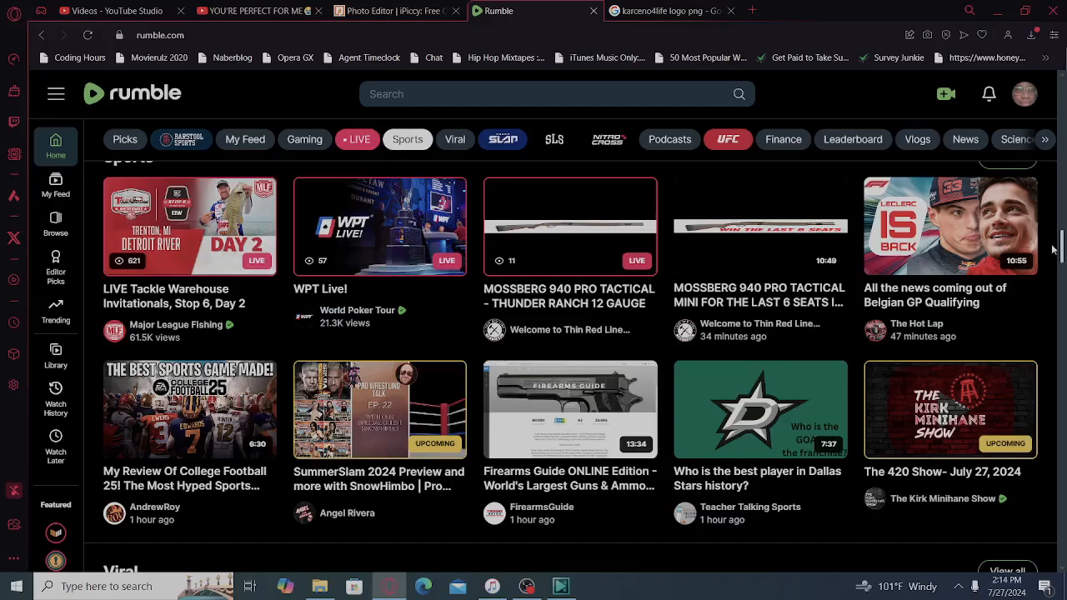
pyautogui.scroll(-3)
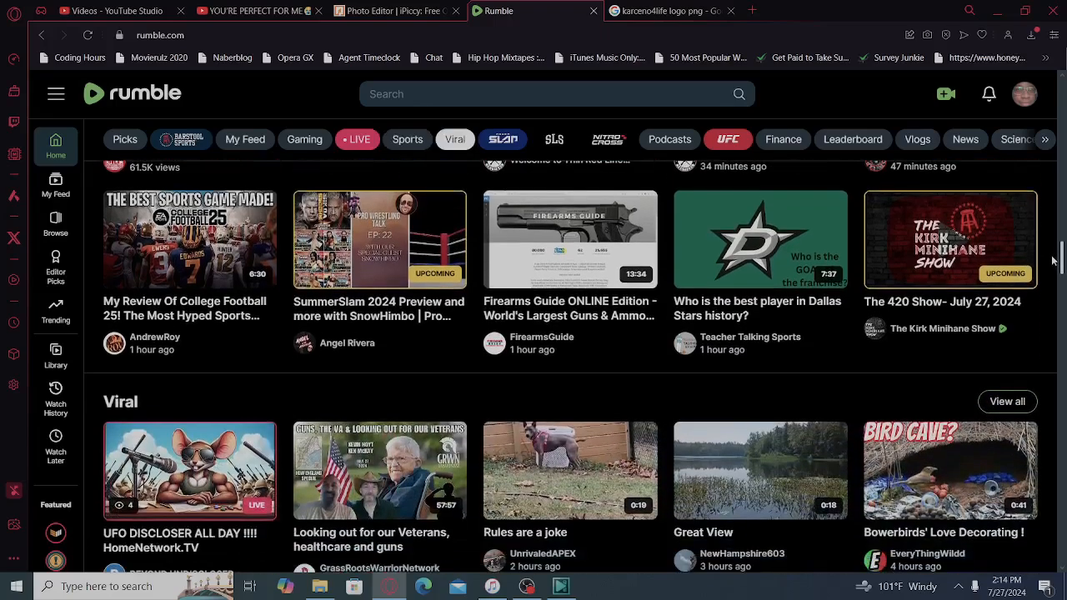
# Scroll down through both rows of Viral videos until the Power Slap section shows
pyautogui.scroll(-3)
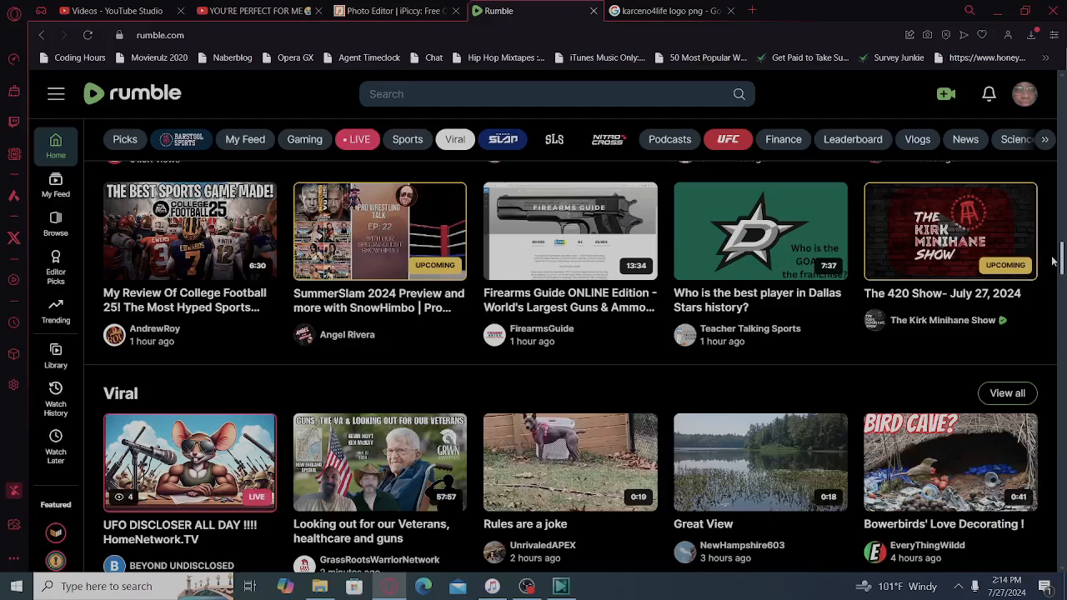
pyautogui.scroll(-3)
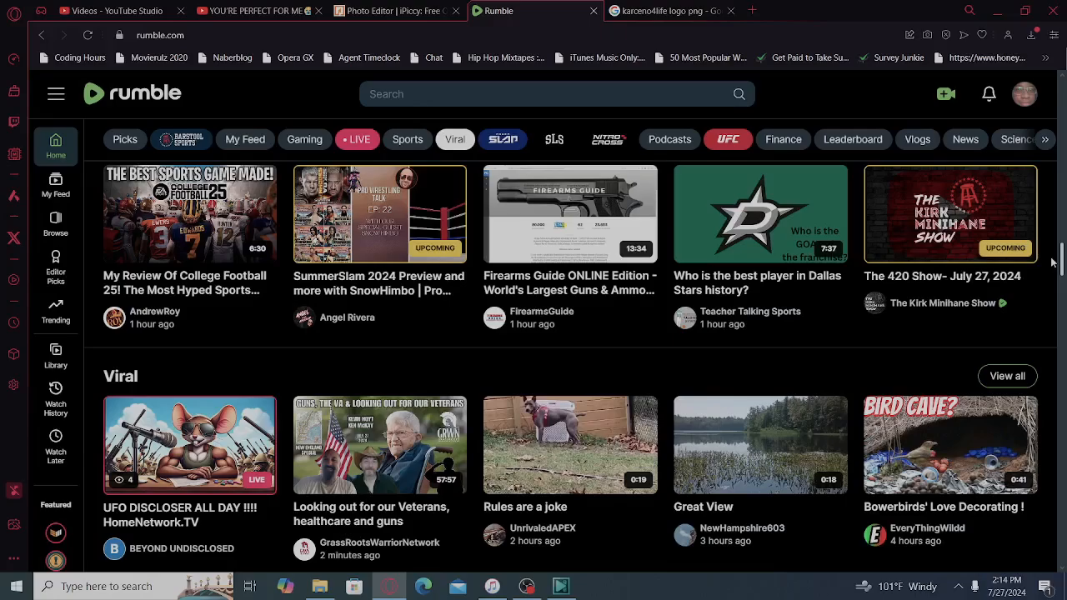
pyautogui.scroll(-3)
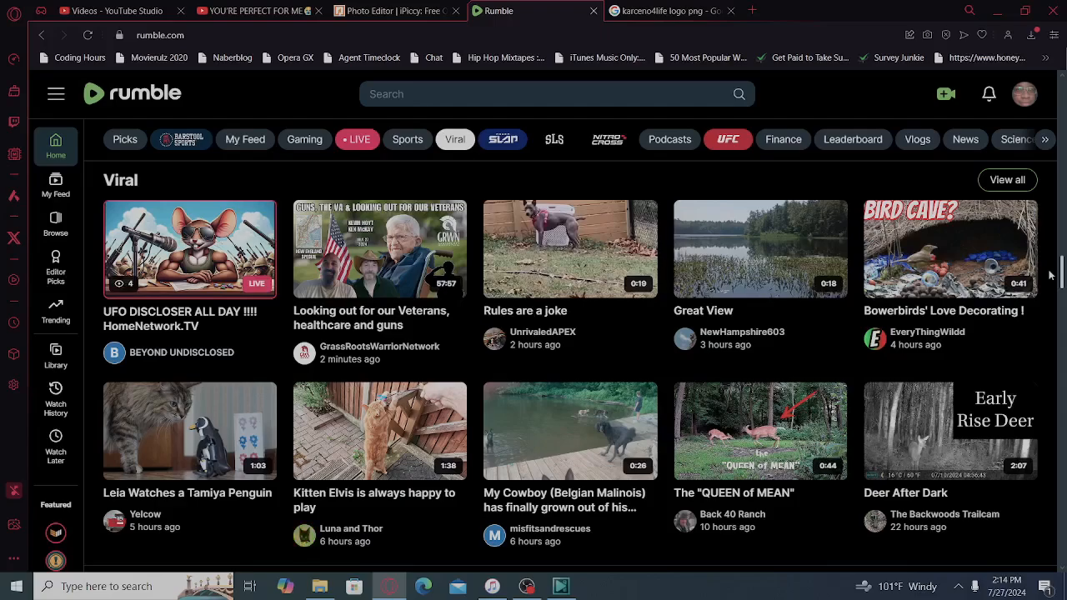
pyautogui.scroll(-3)
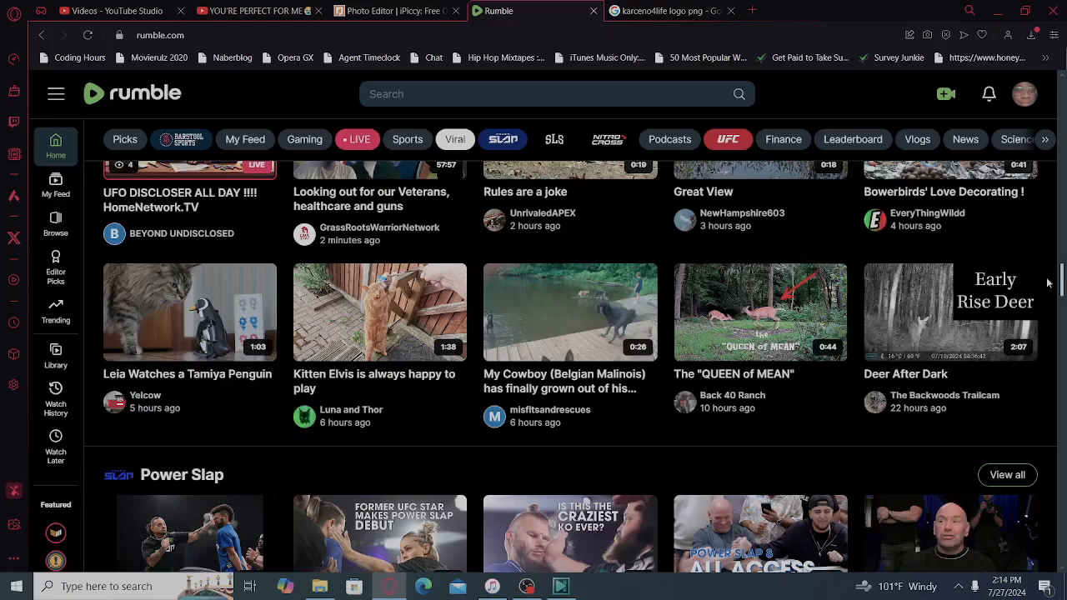
pyautogui.scroll(-3)
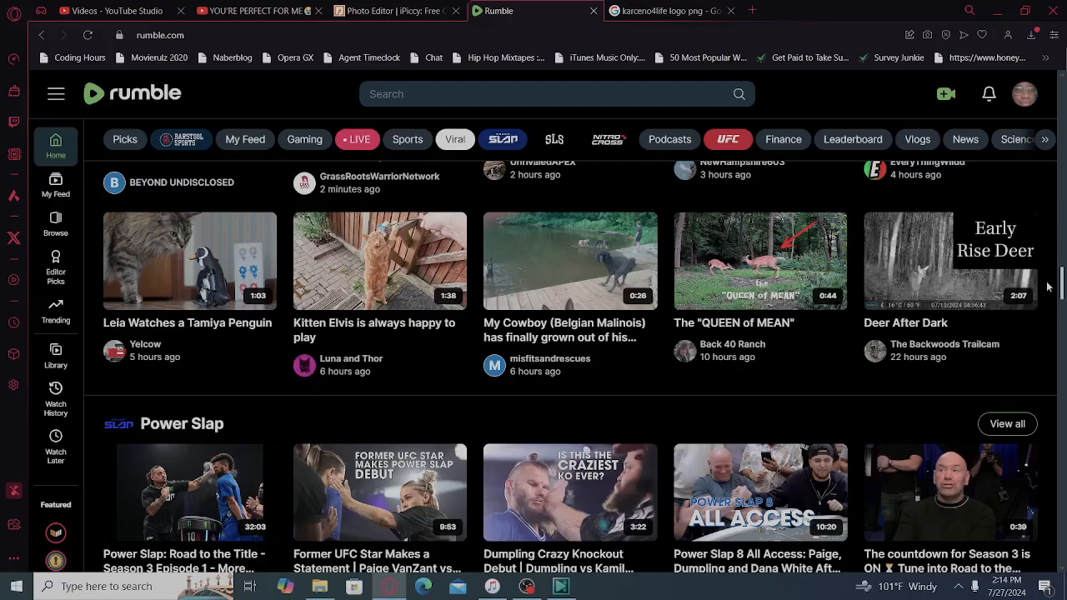
# Scroll down through the two Power Slap rows until the Podcasts section starts to appear
pyautogui.scroll(-3)
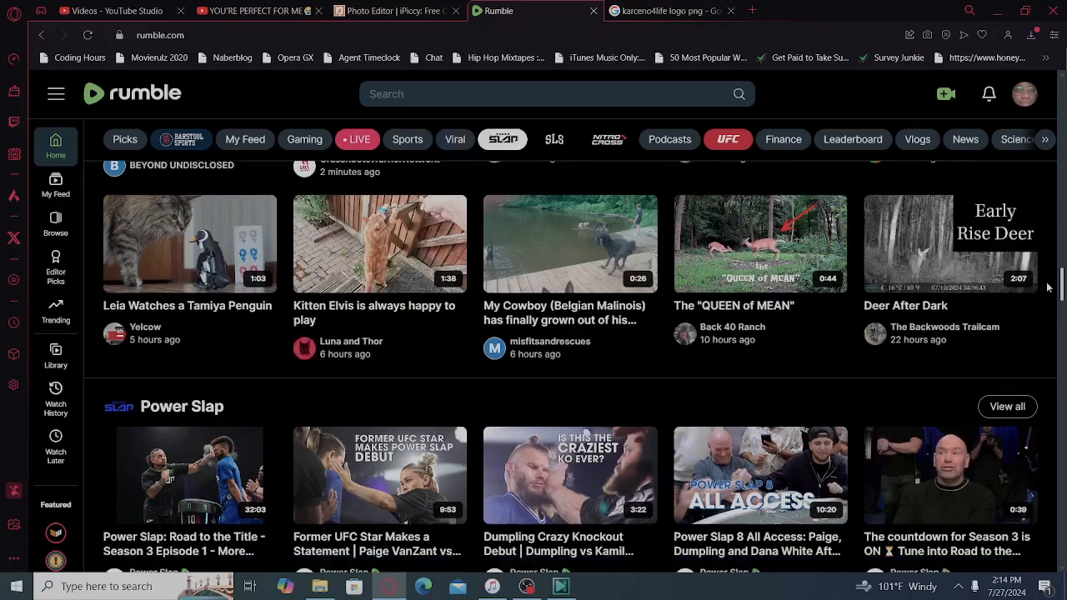
pyautogui.scroll(-3)
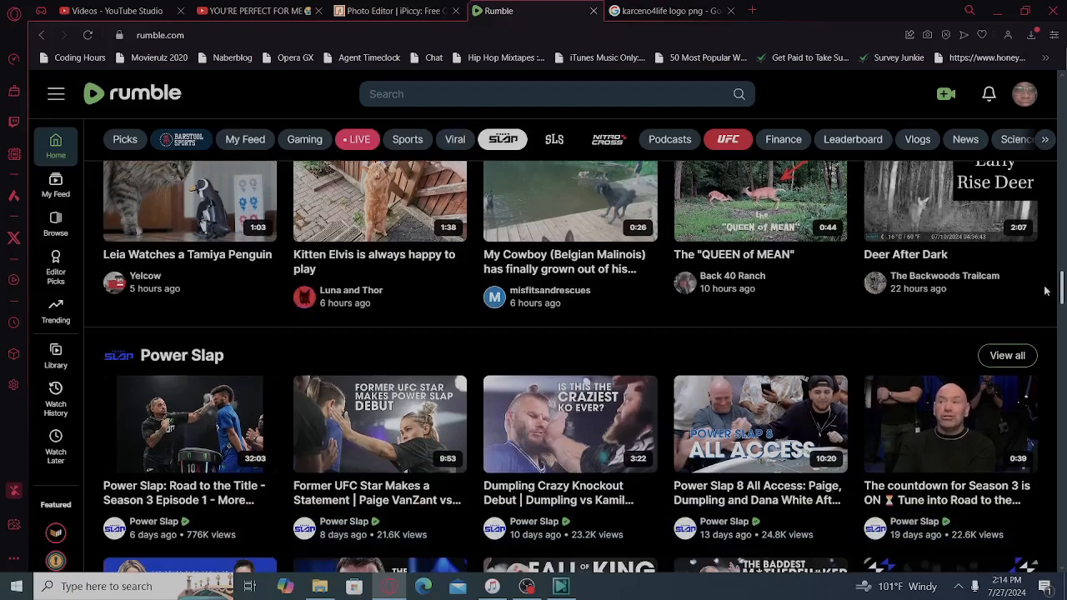
pyautogui.scroll(-3)
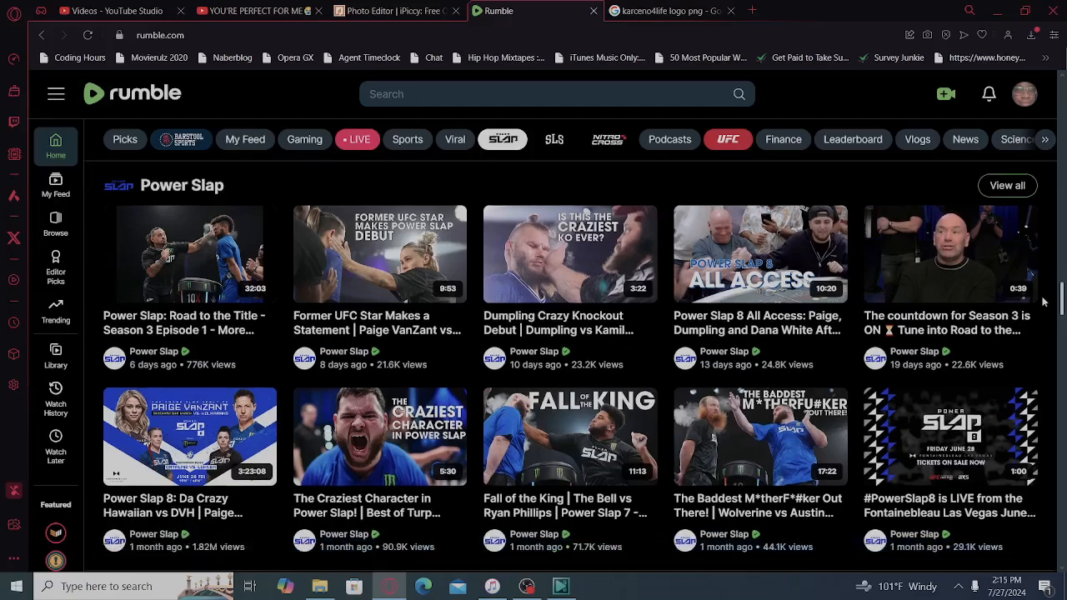
pyautogui.scroll(-3)
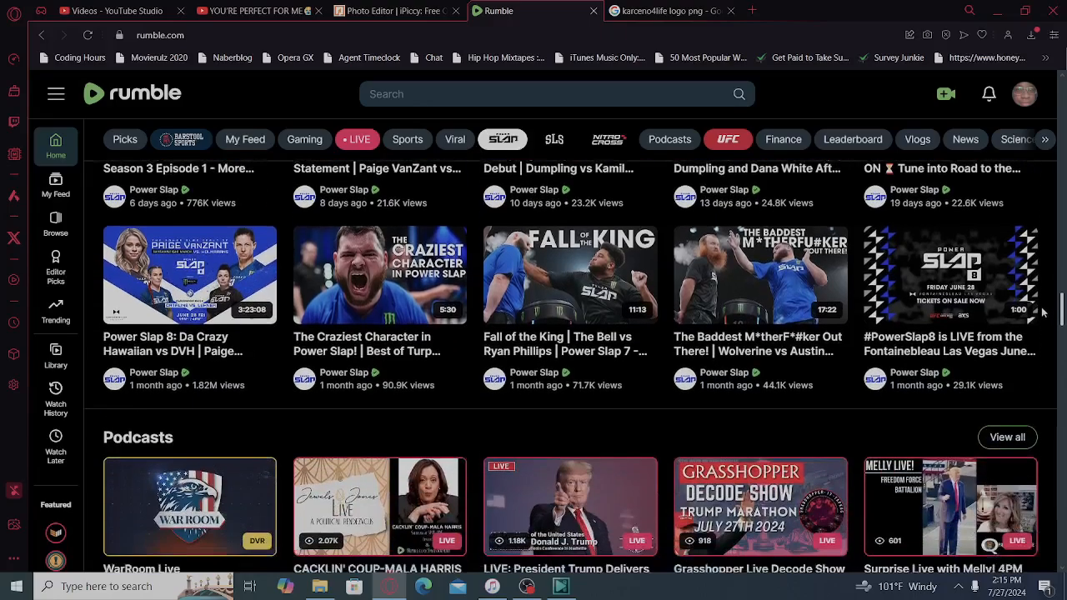
# Scroll quickly down past Podcasts, Finance and Leaderboard to the Vlogs and News sections
pyautogui.scroll(-3)
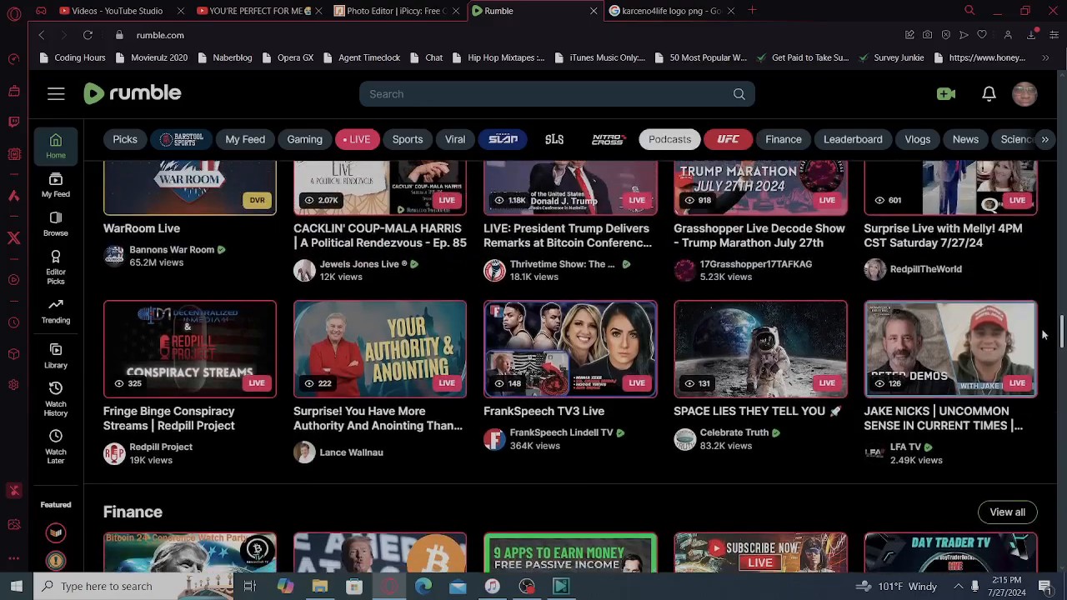
pyautogui.scroll(-3)
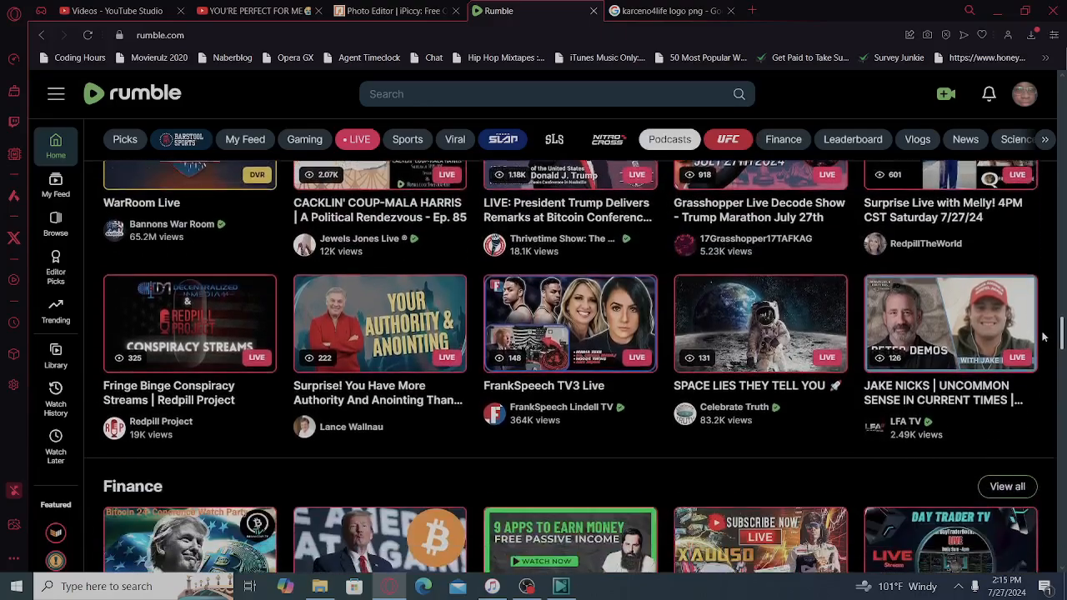
pyautogui.scroll(-3)
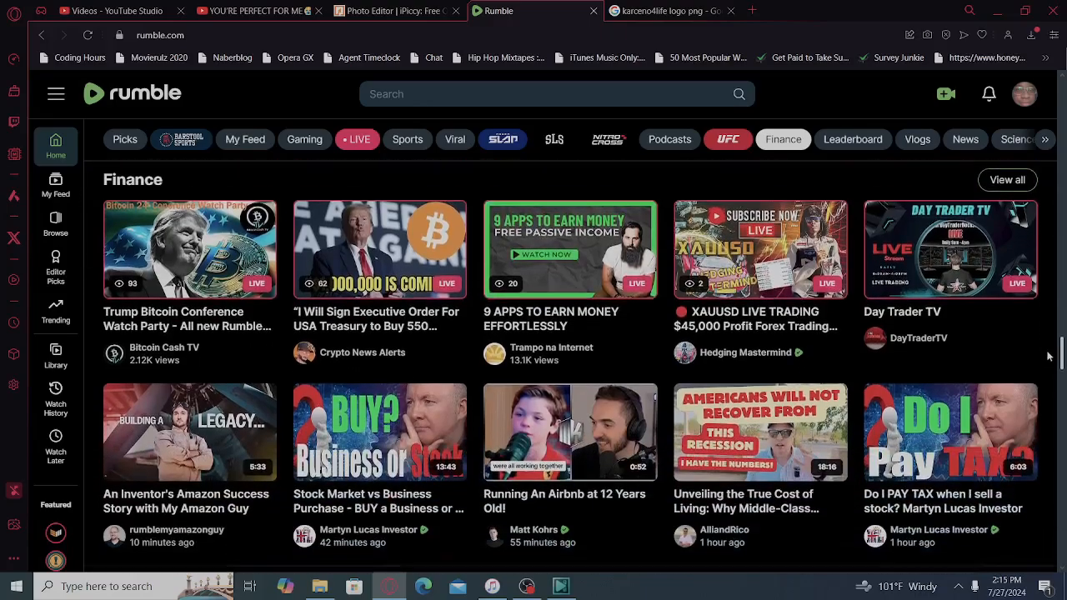
pyautogui.scroll(-3)
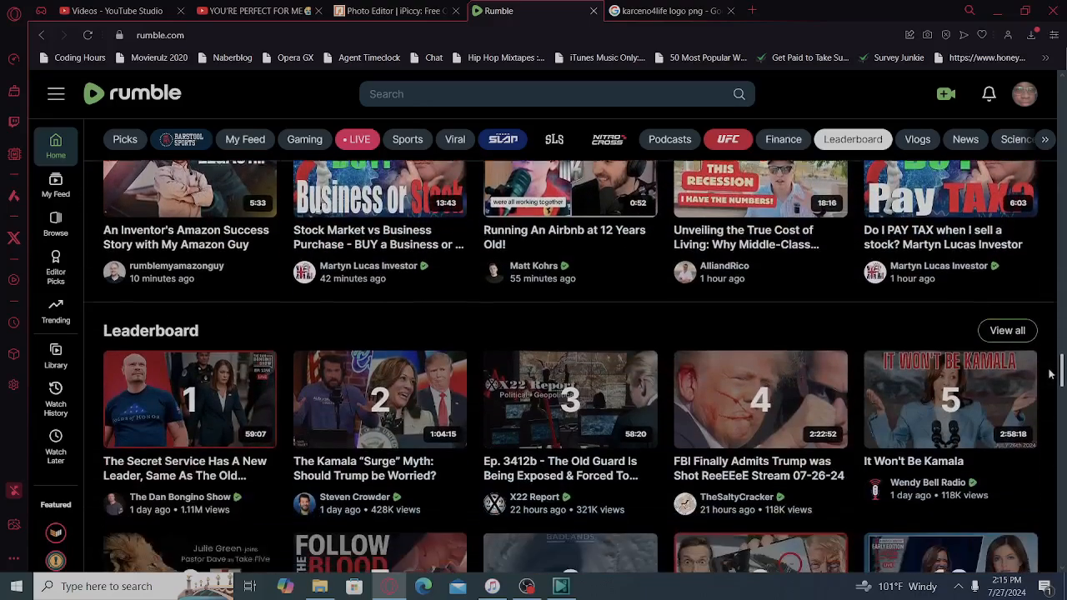
pyautogui.scroll(-3)
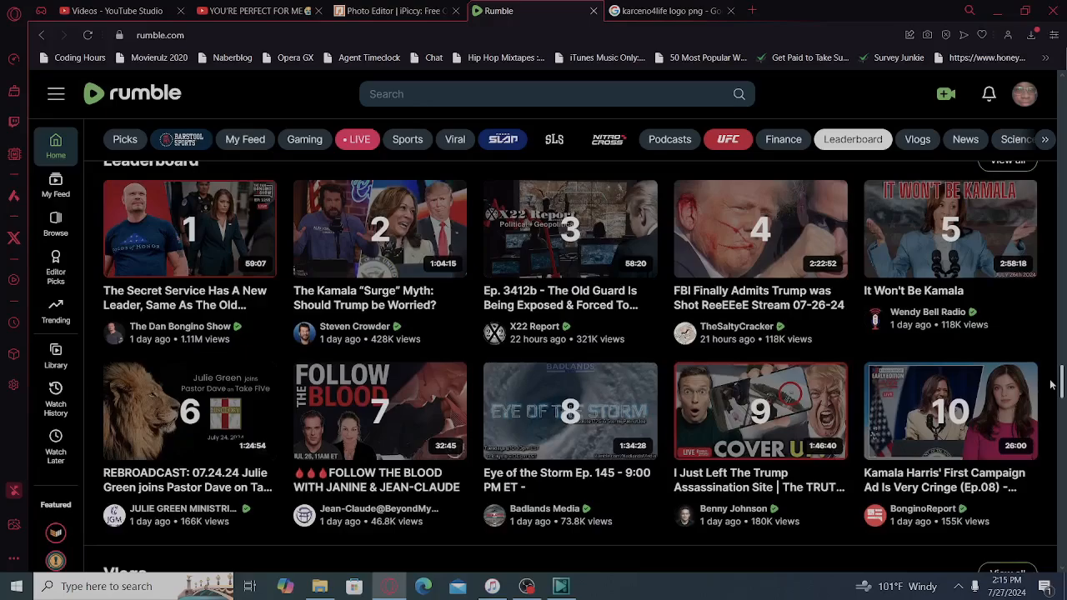
pyautogui.scroll(-3)
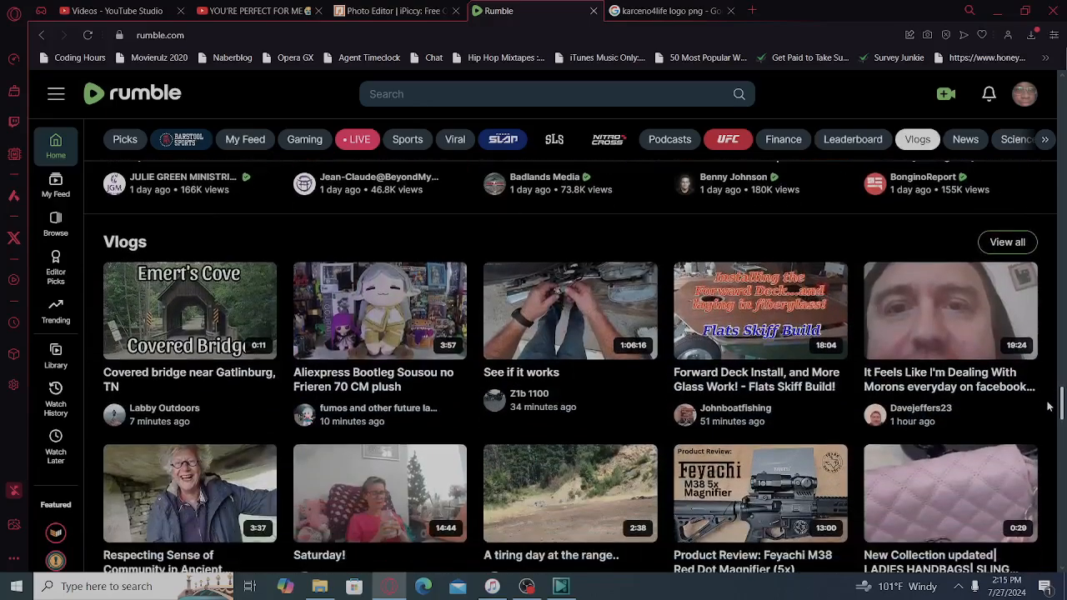
pyautogui.scroll(-3)
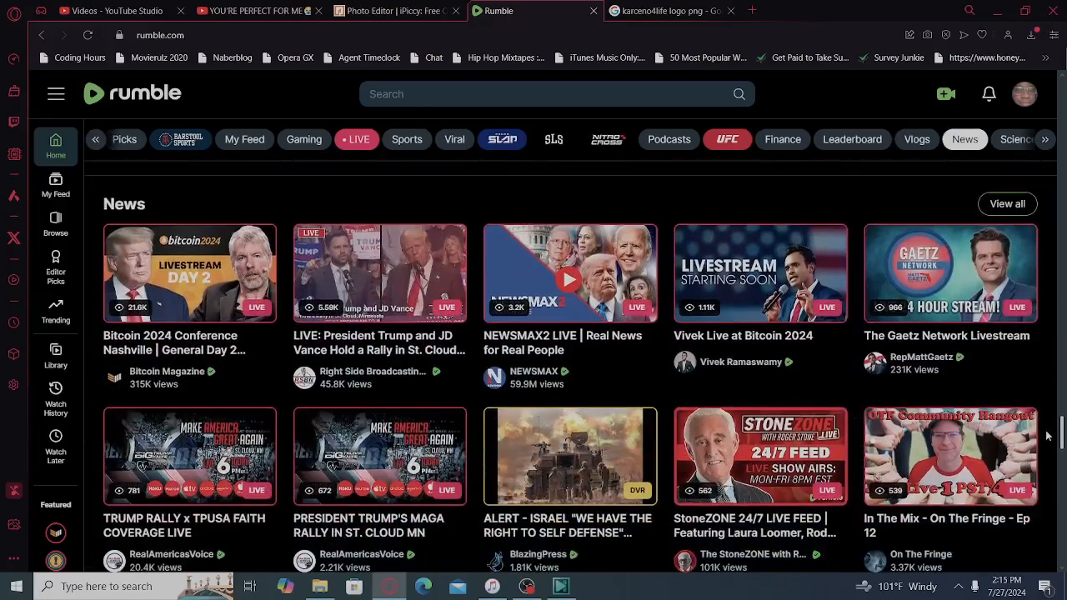
# Scroll down through News, Music, Entertainment and Cooking, ending back at the Vlogs section
pyautogui.click(960, 140)
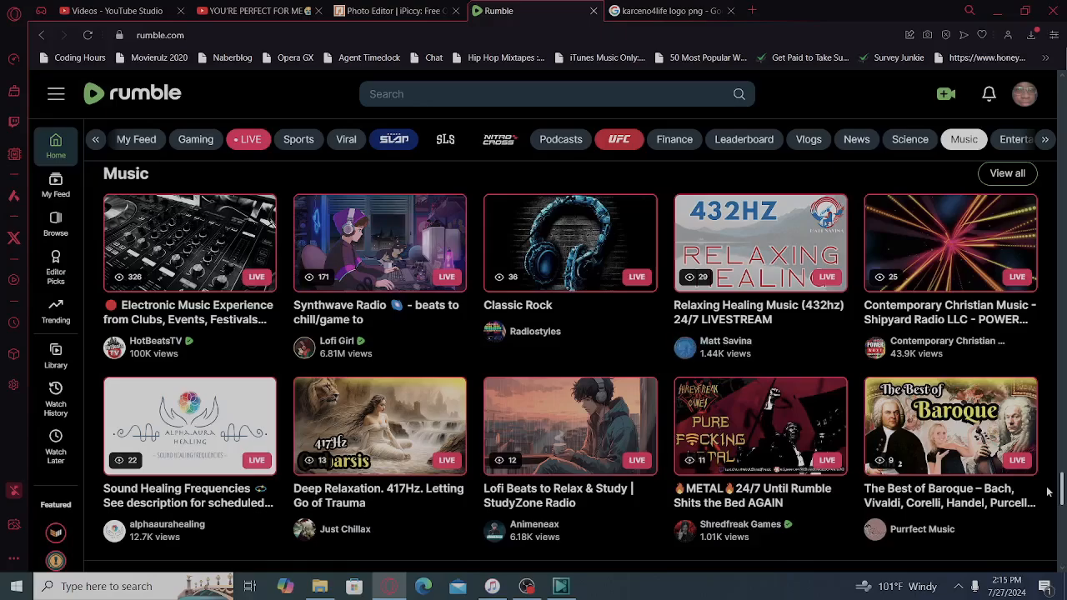
pyautogui.scroll(-3)
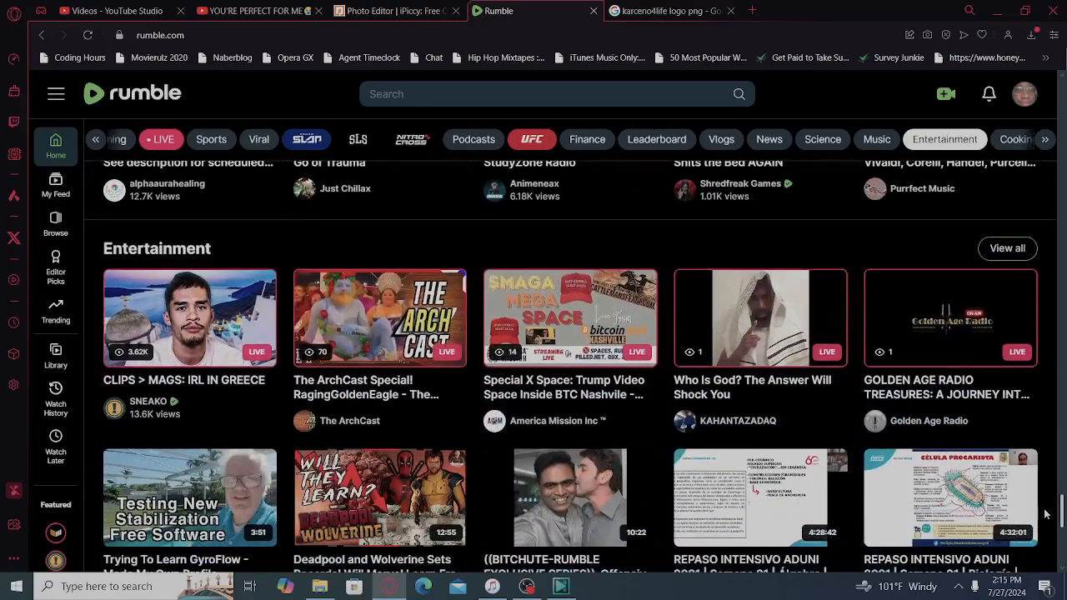
pyautogui.scroll(-3)
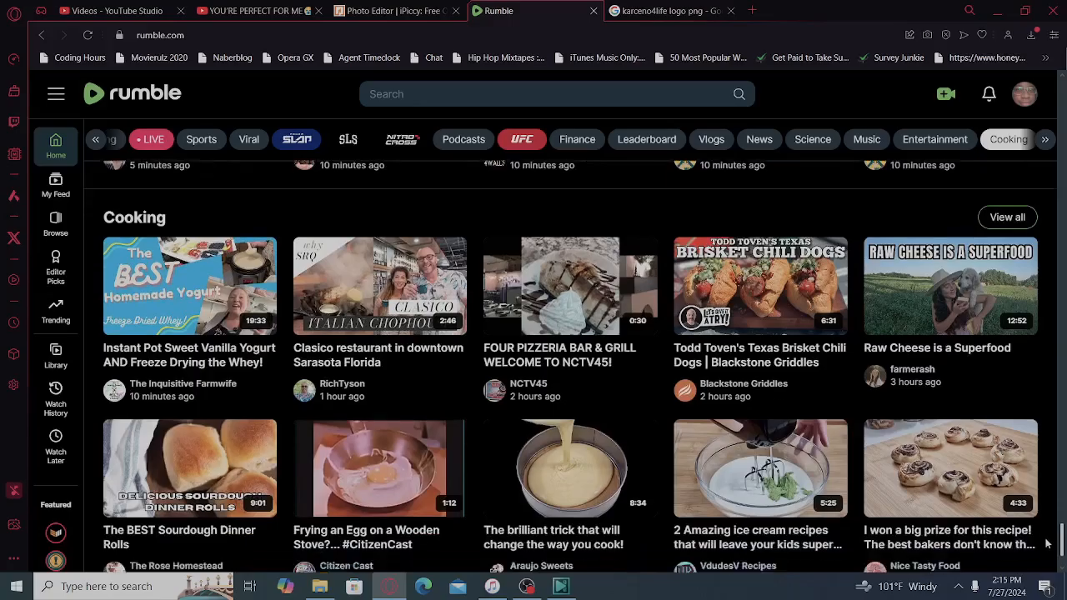
pyautogui.scroll(-3)
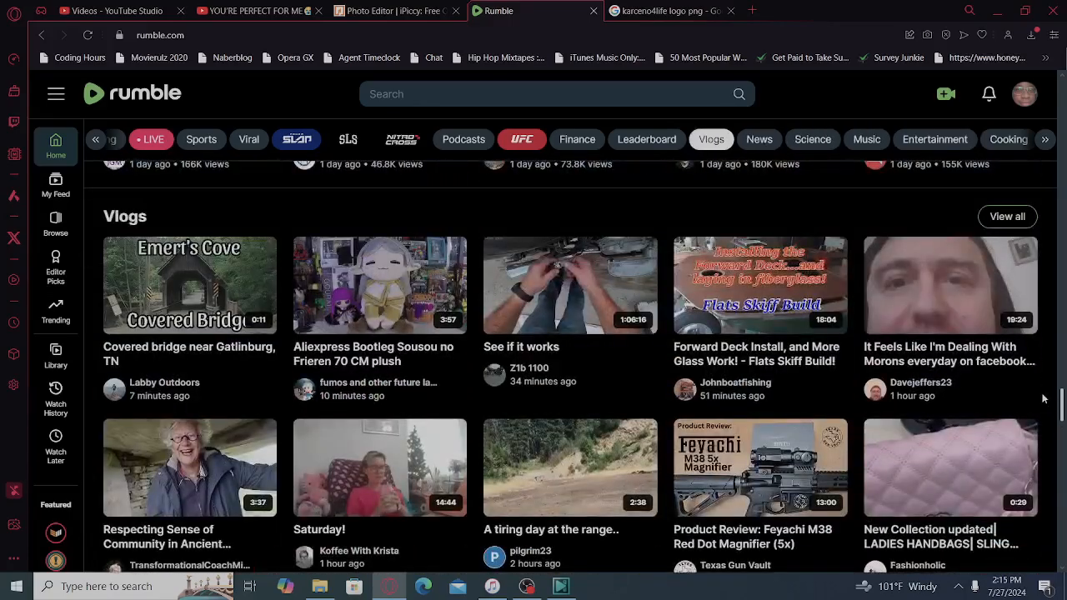
# Jump back to the top of the home page showing Picks and Top Live Categories
pyautogui.click(200, 140)
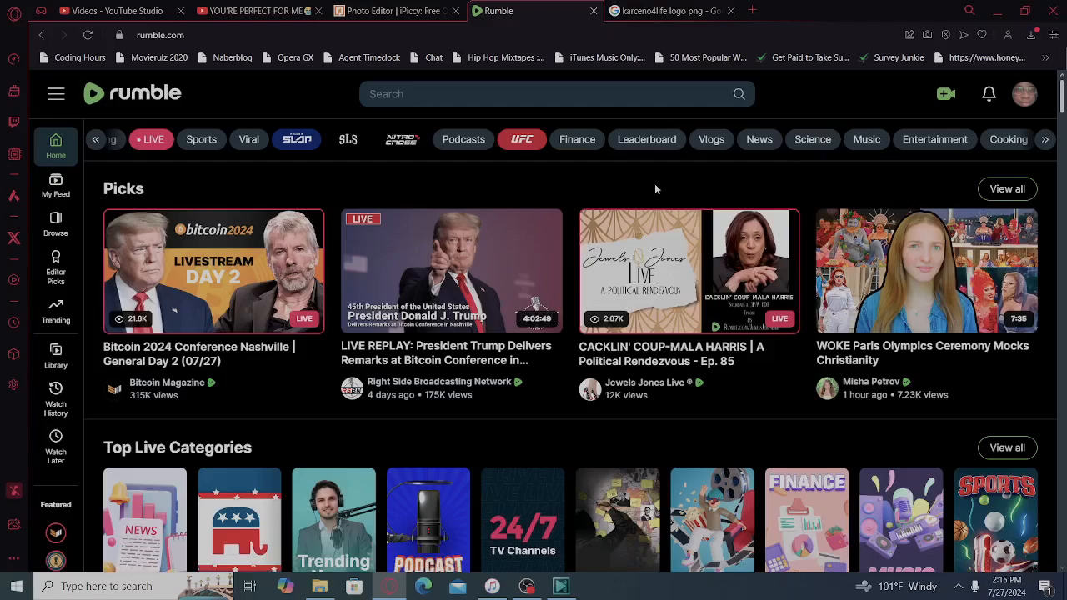
pyautogui.moveTo(527, 494)
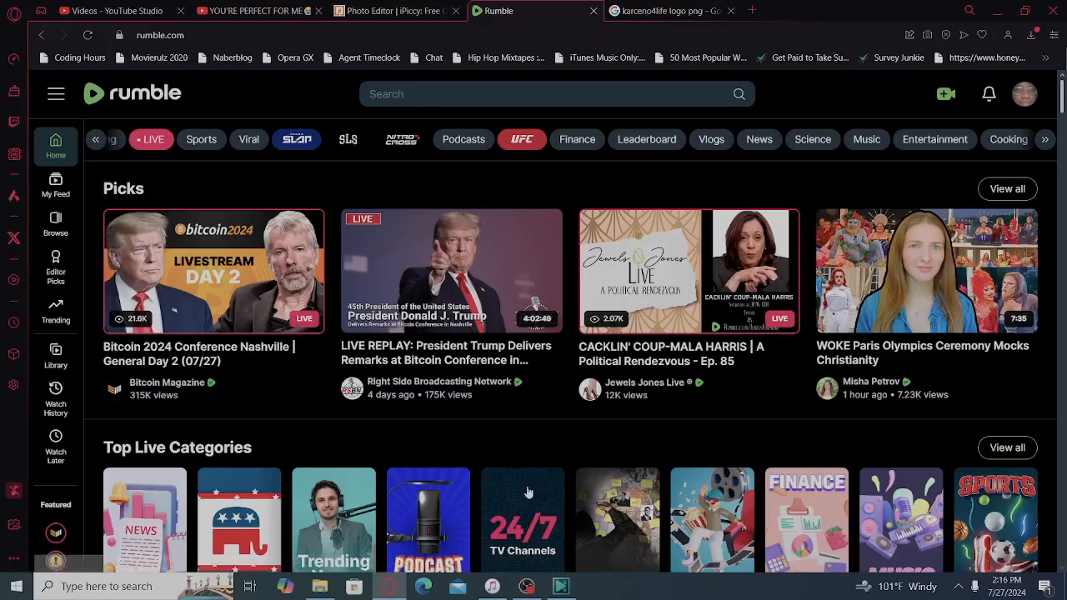